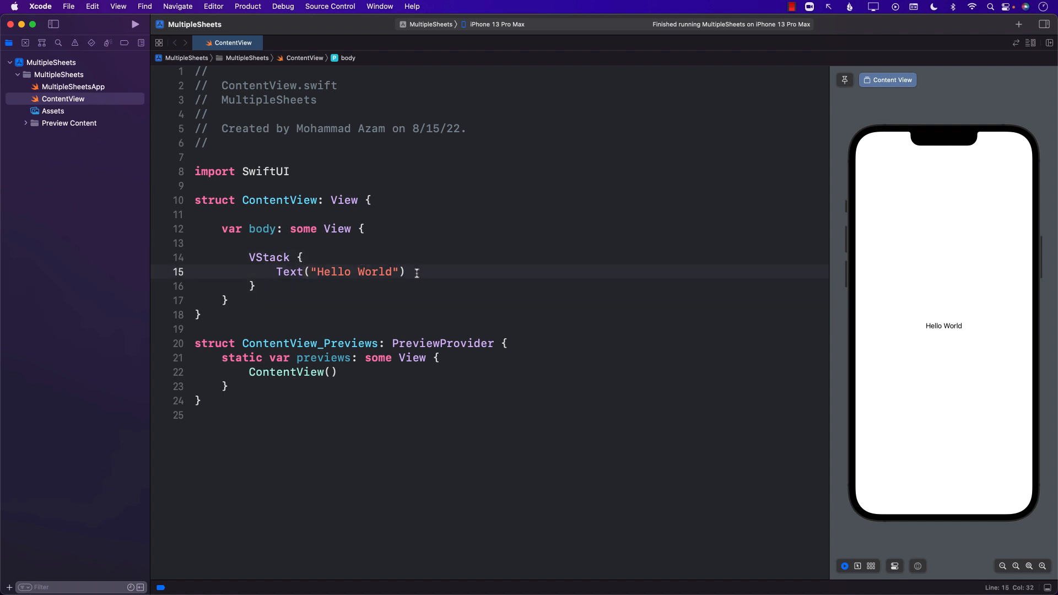
# - Replace Text("Hello World") with Button("Show Add") and Button("Show Details"), each with an empty action
pyautogui.moveTo(275, 272); pyautogui.dragTo(404, 272)
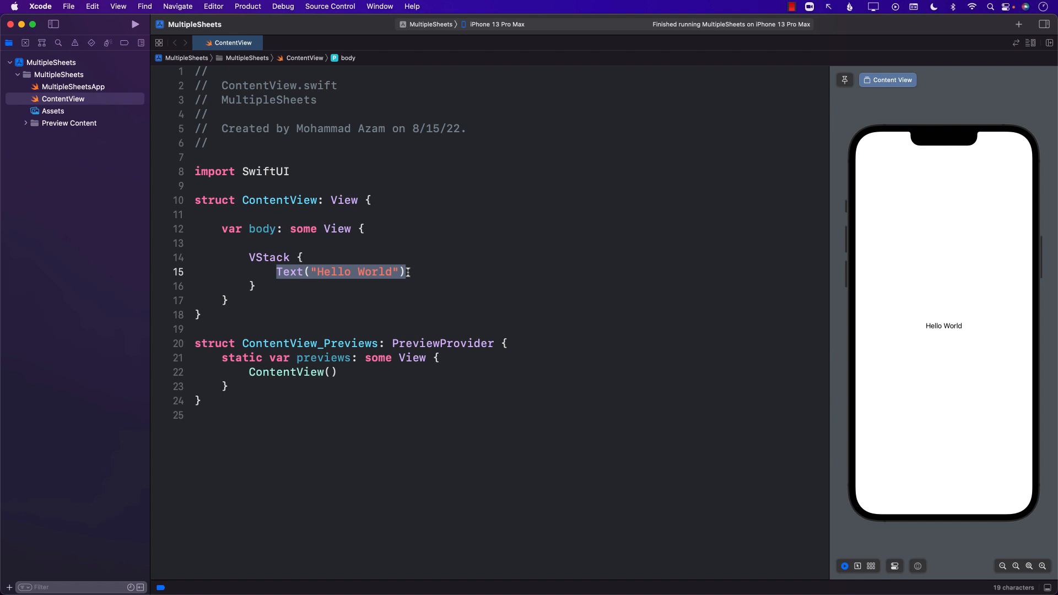
pyautogui.write('Button("Show')
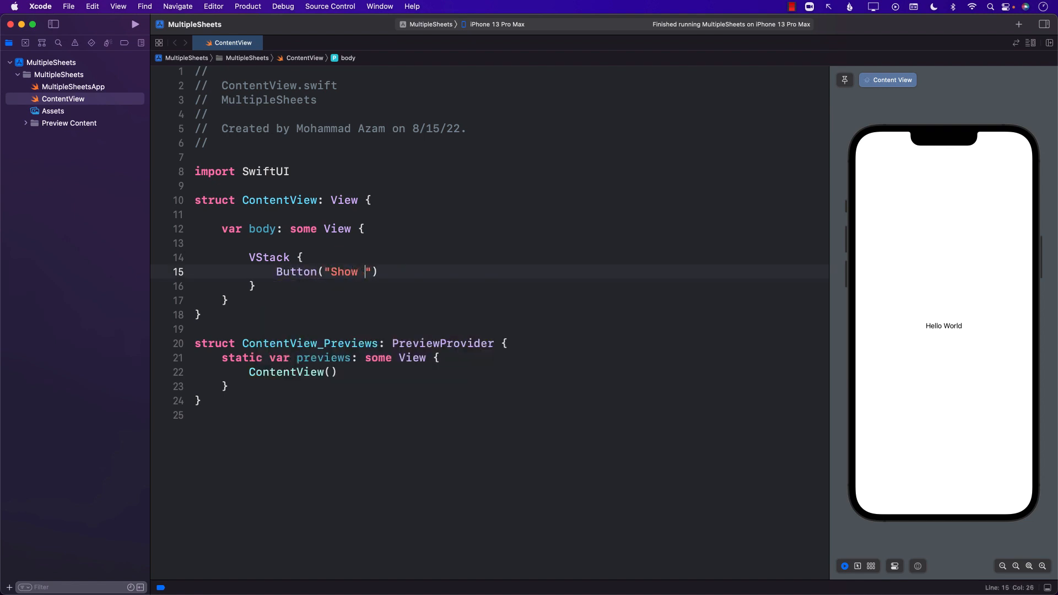
pyautogui.write('Add") {')
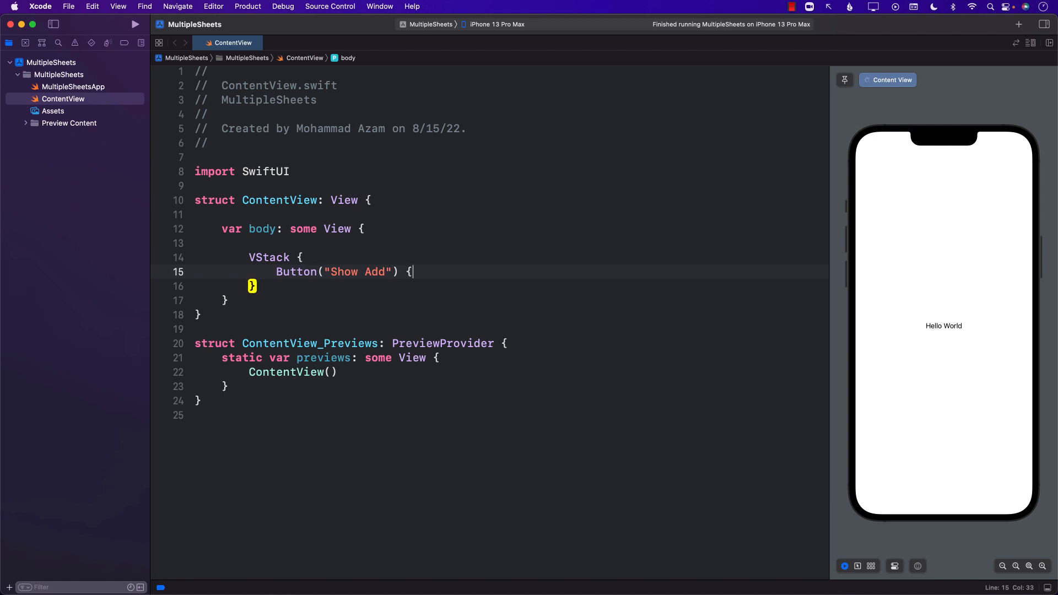
pyautogui.write('Button("S")')
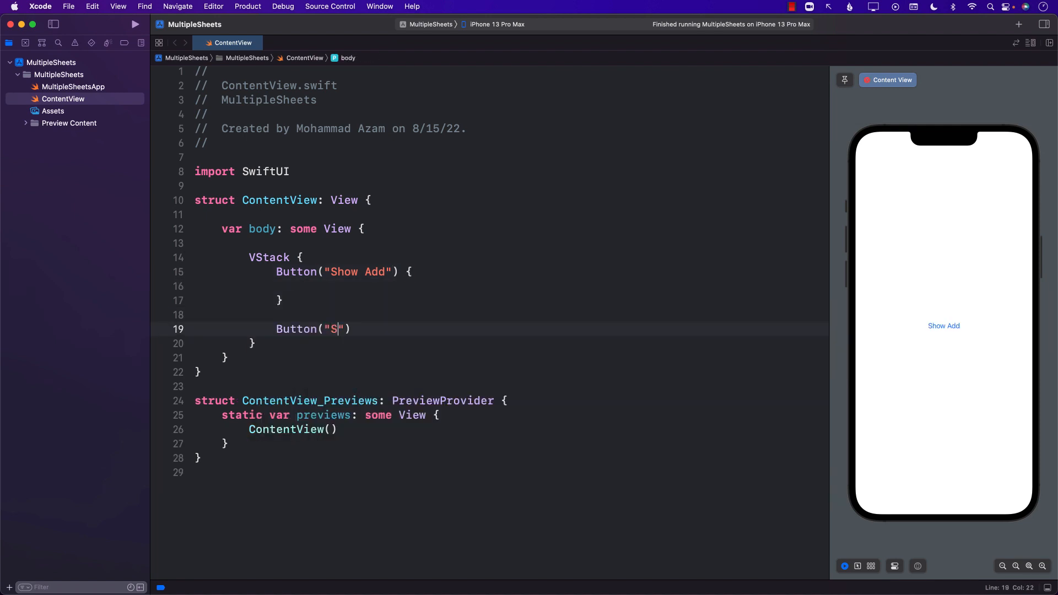
pyautogui.write('how Detail')
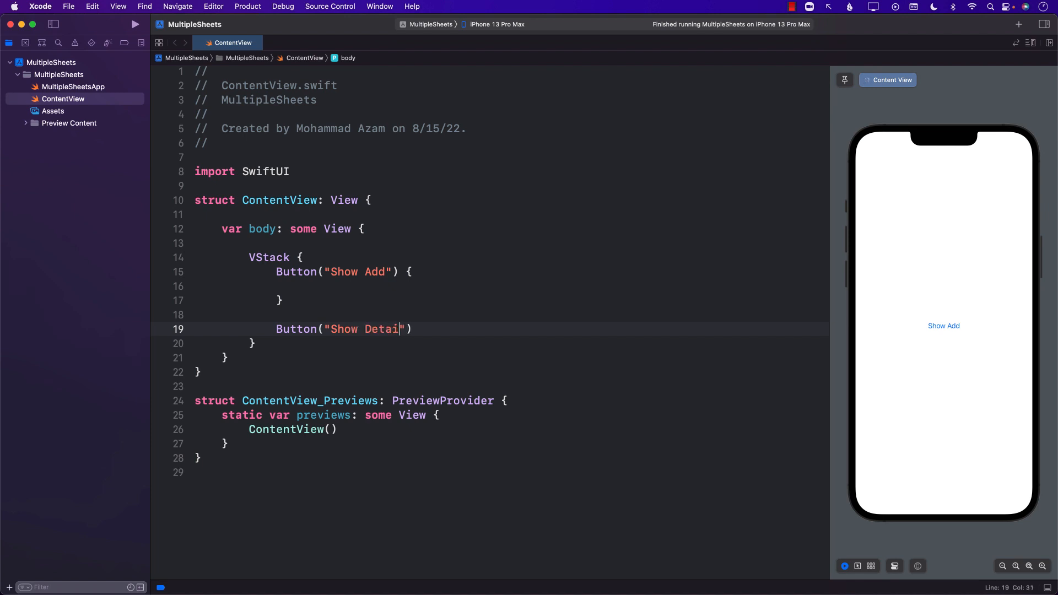
pyautogui.write('s") {')
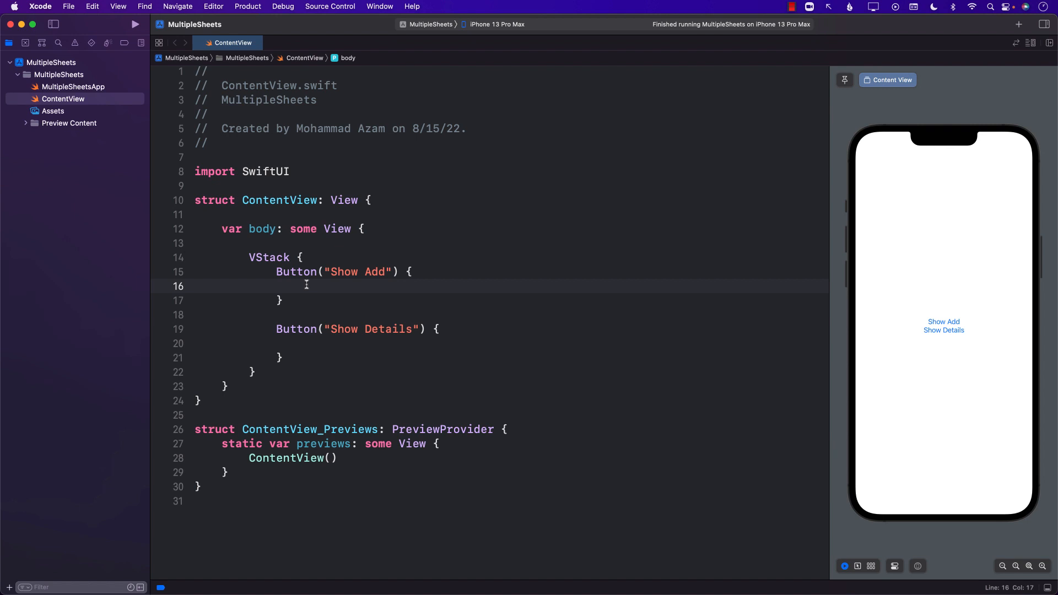
# - Place the cursor inside the buttons' empty action closures, ready to fill them in
pyautogui.click(305, 286)
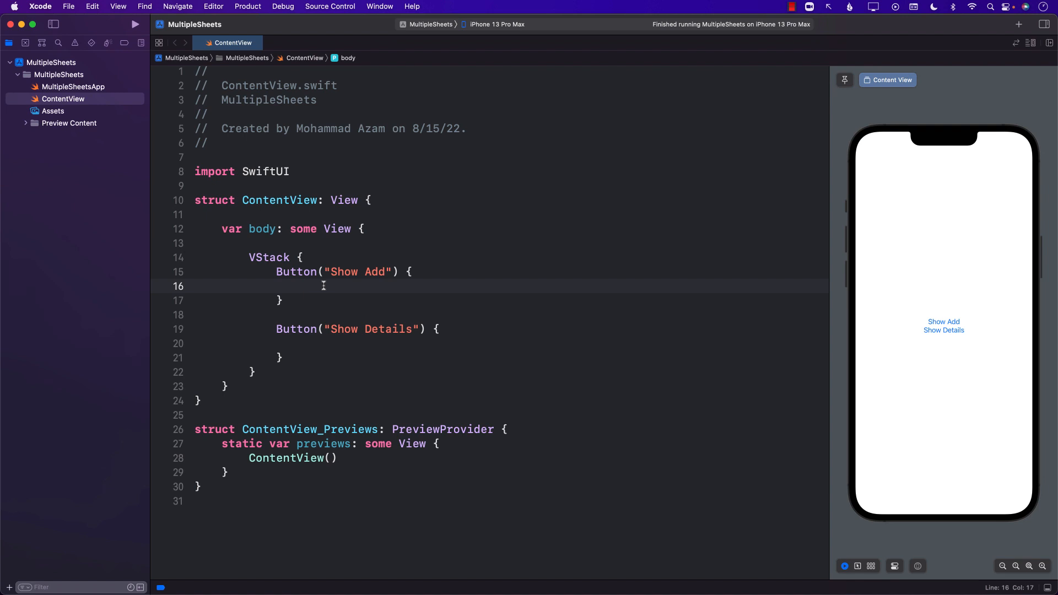
pyautogui.click(304, 344)
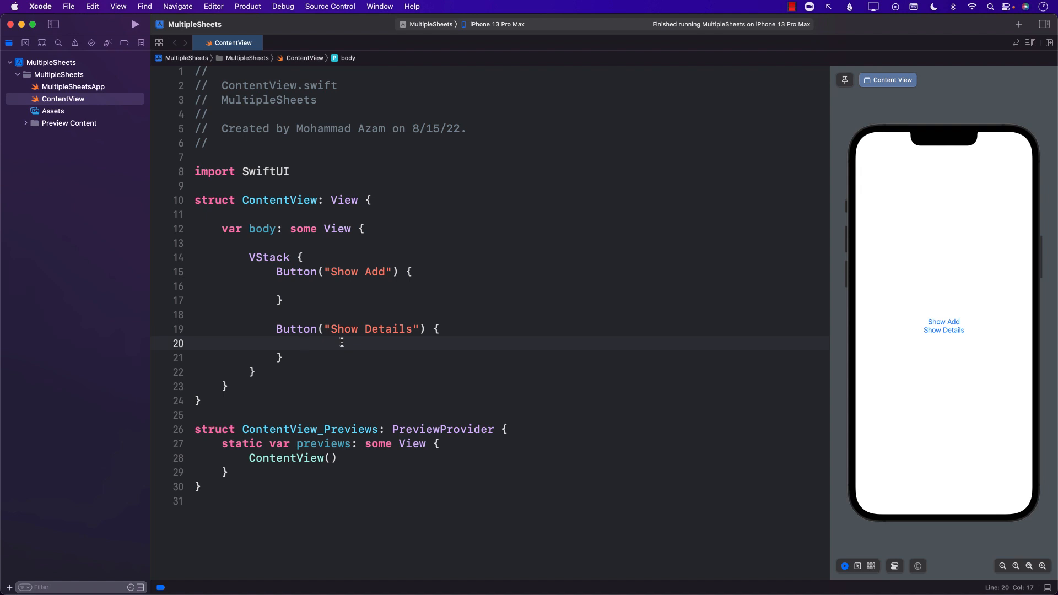
pyautogui.click(311, 287)
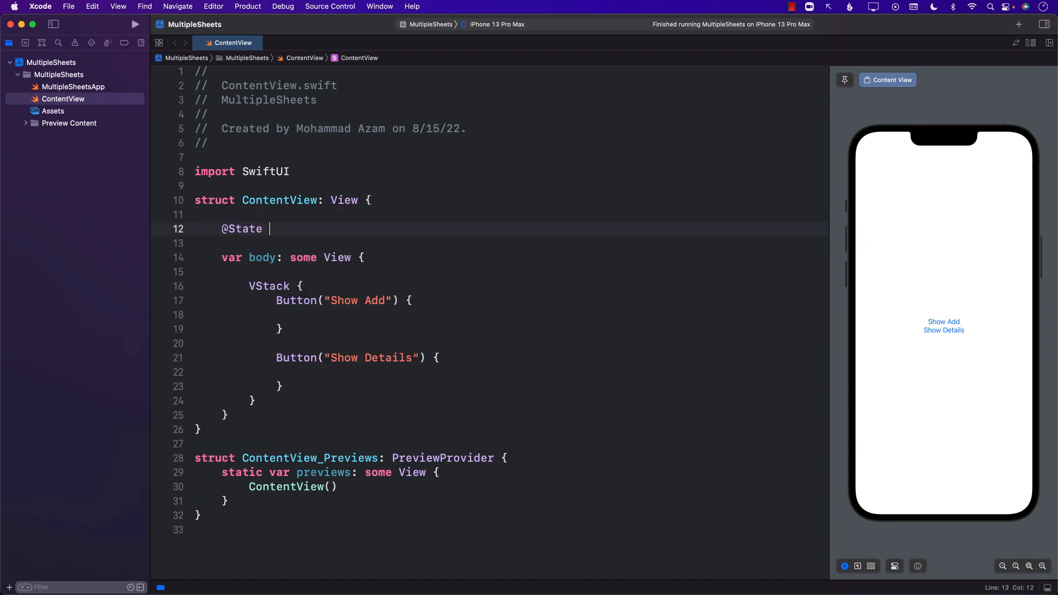
pyautogui.write('private var')
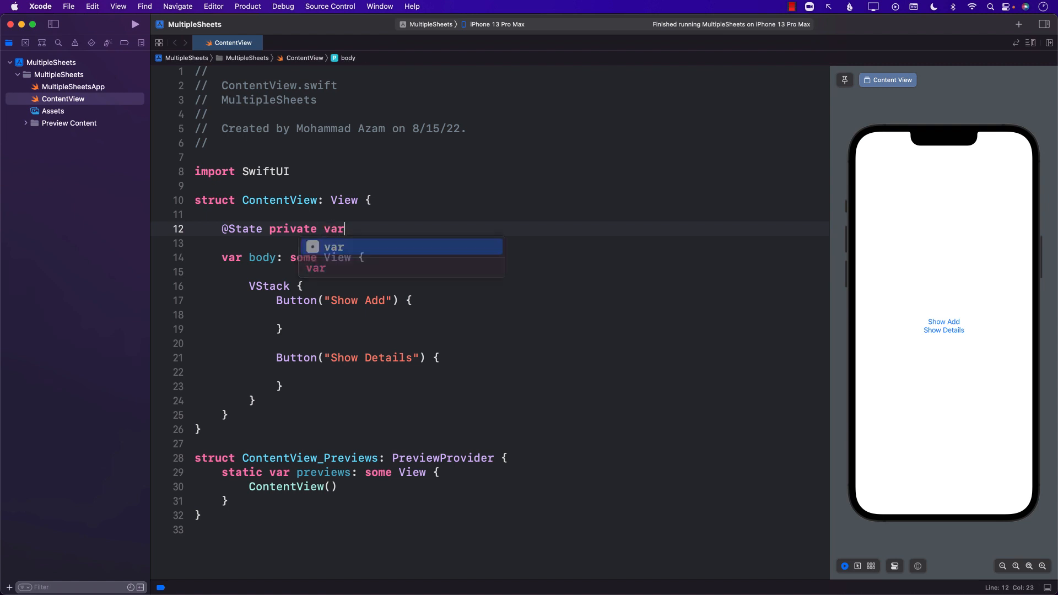
pyautogui.write('show')
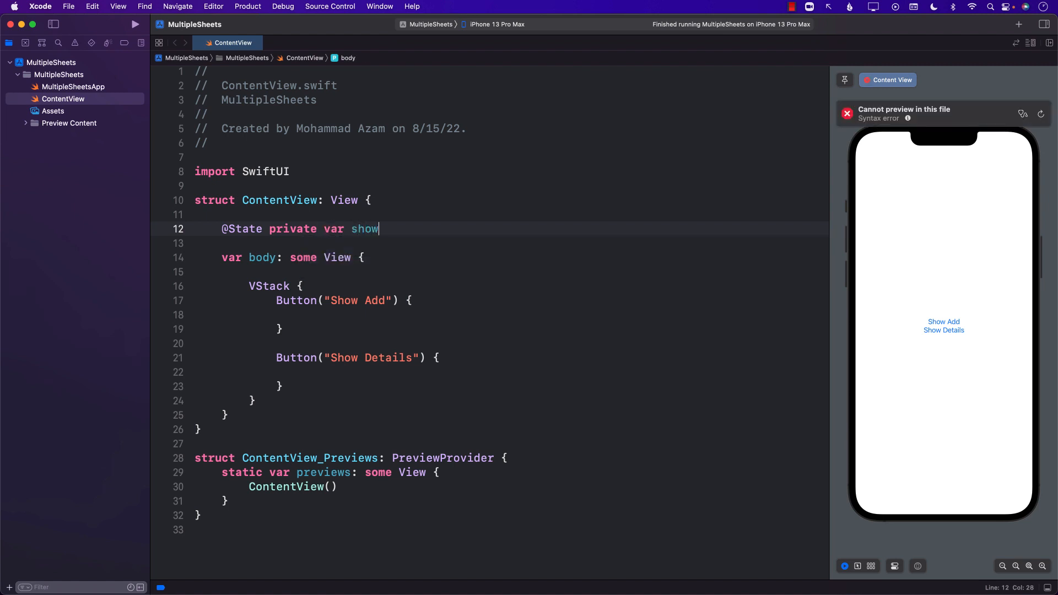
pyautogui.write('AddSheet')
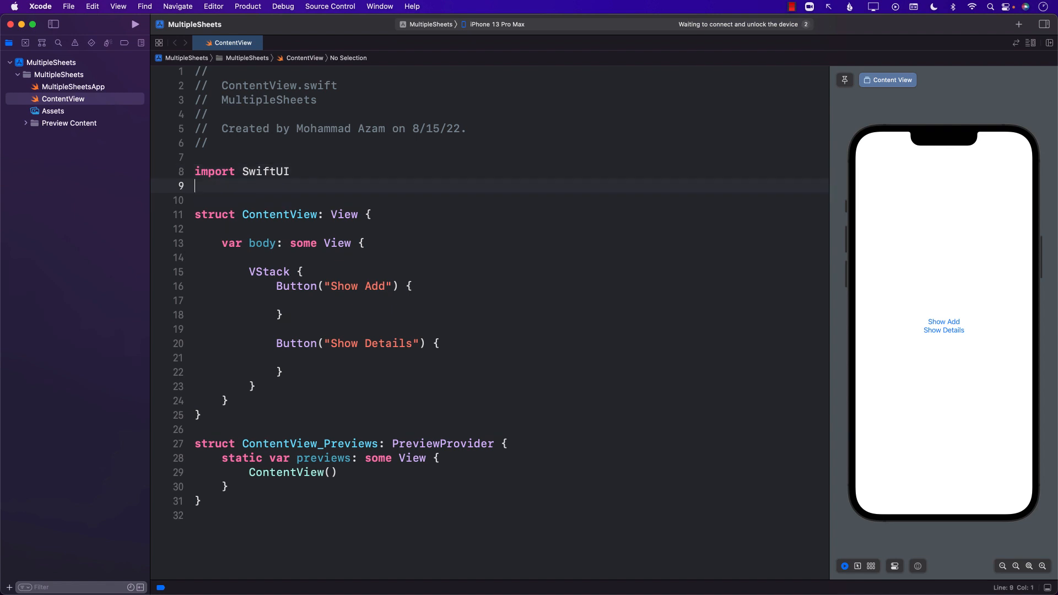
# - Define enum Sheets with cases add and detail(Product)
pyautogui.write('enum')
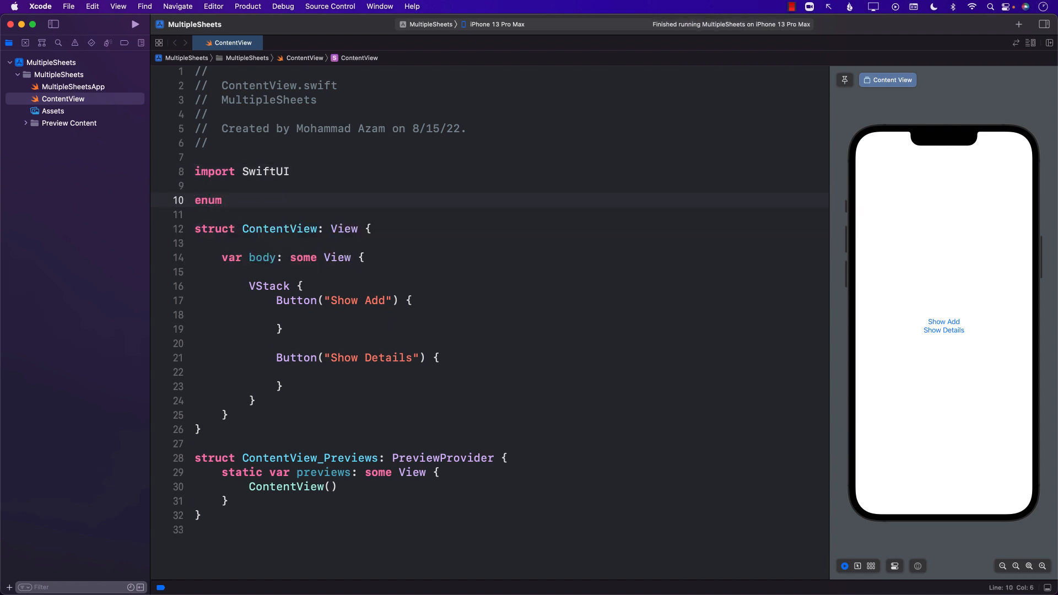
pyautogui.write('Sheets {')
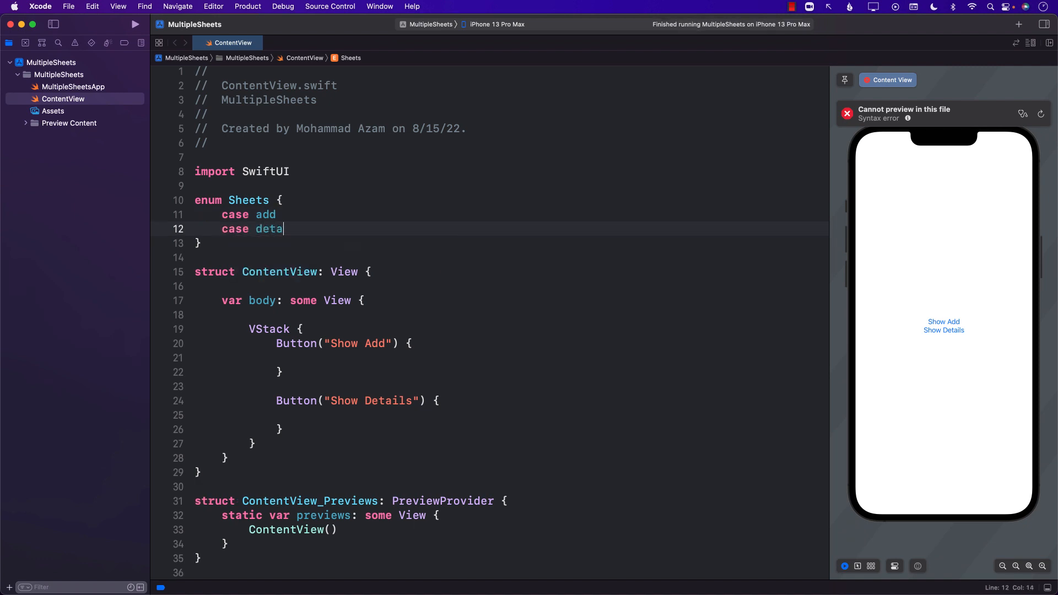
pyautogui.write('il')
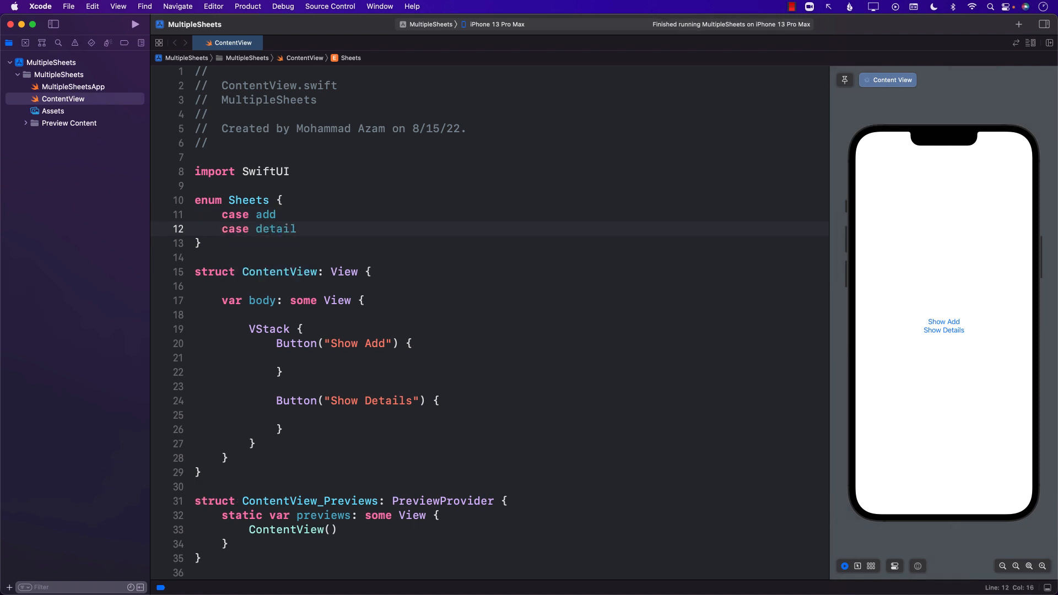
pyautogui.write('(Product')
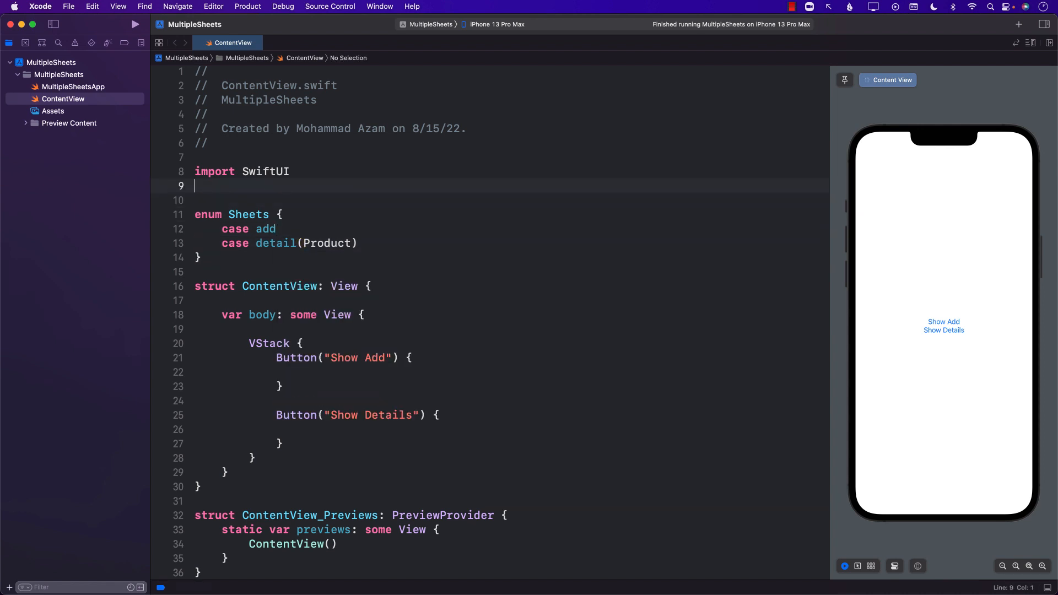
# - Define struct Product with let id: UUID and let name: String above ContentView
pyautogui.write('struct Product {')
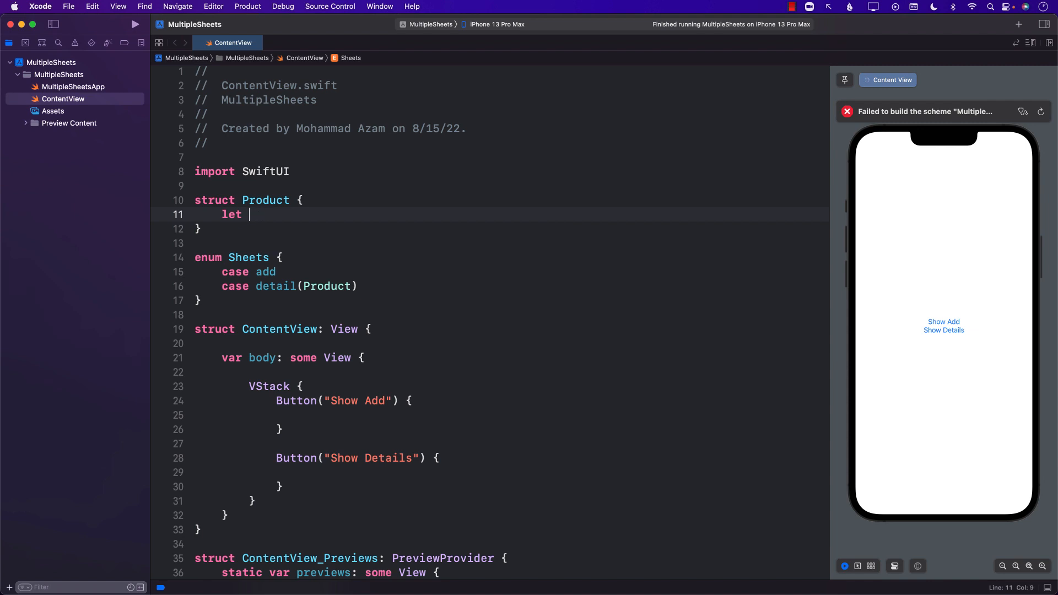
pyautogui.write('id: UUID')
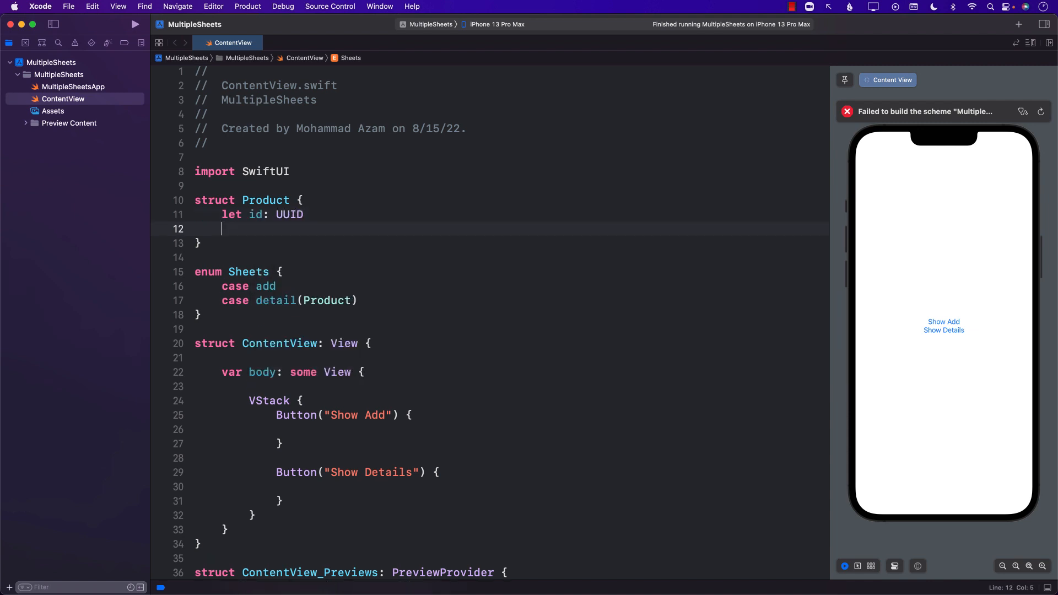
pyautogui.write('let name: String')
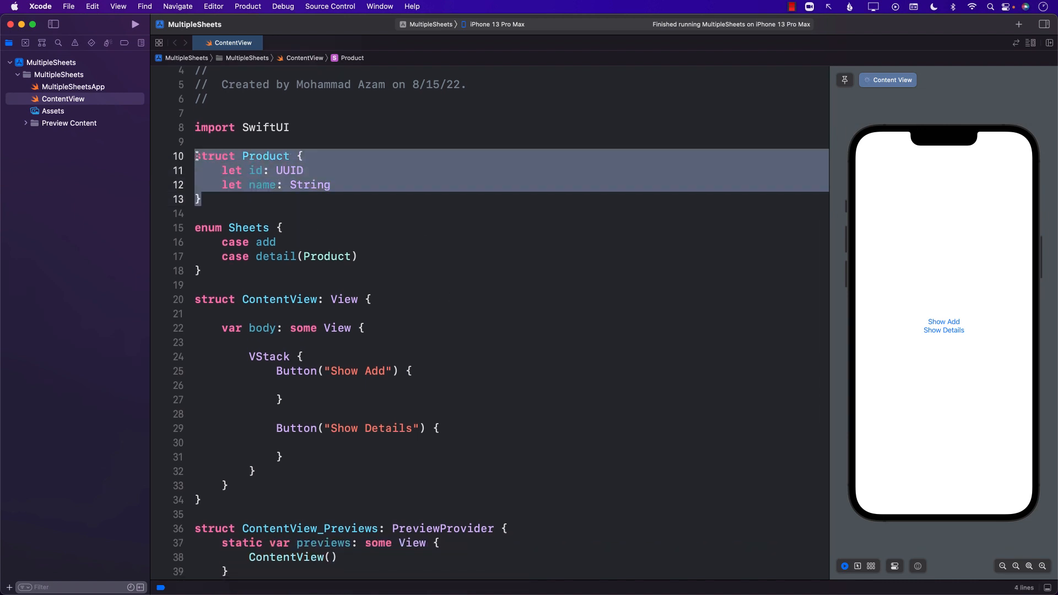
pyautogui.doubleClick(265, 155)
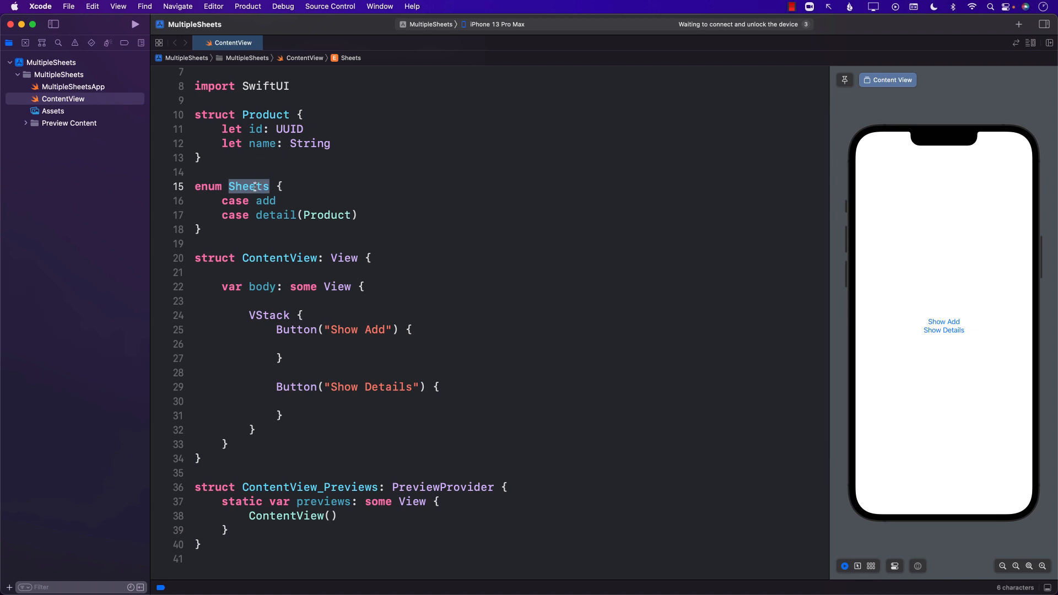
pyautogui.click(277, 272)
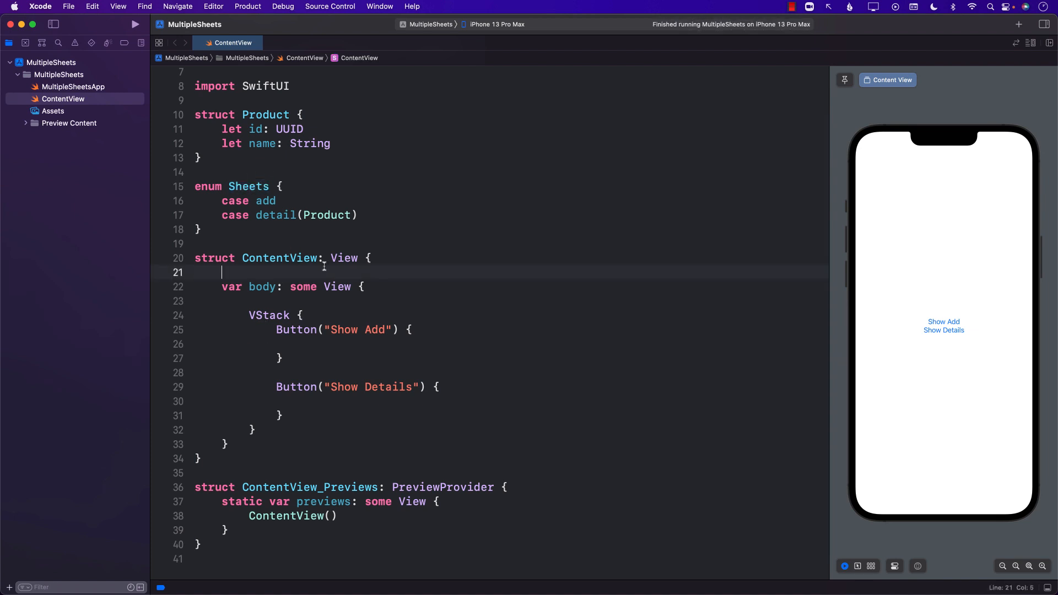
pyautogui.press('return')
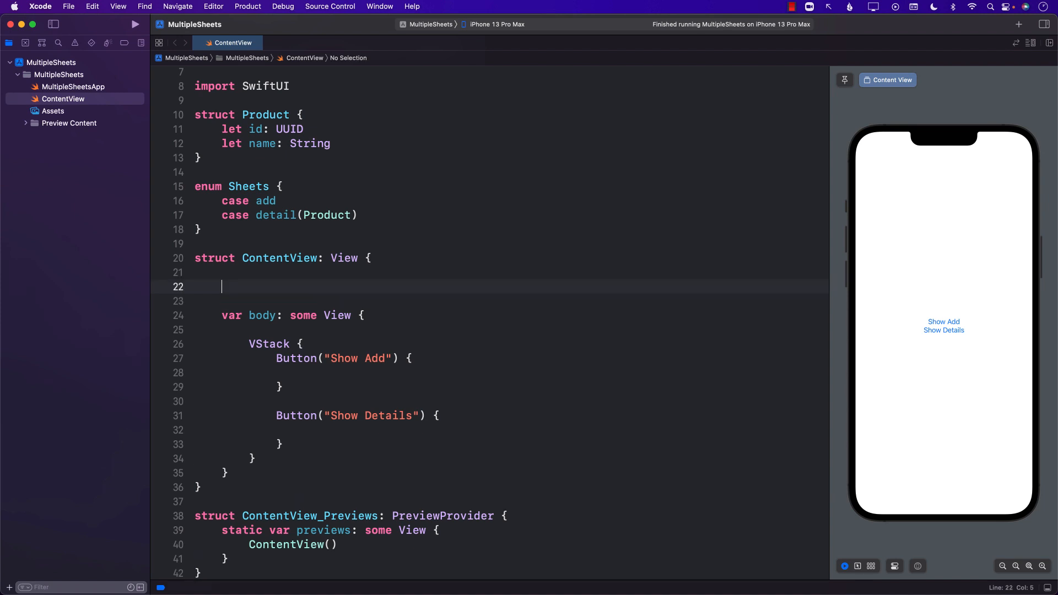
pyautogui.write('@State')
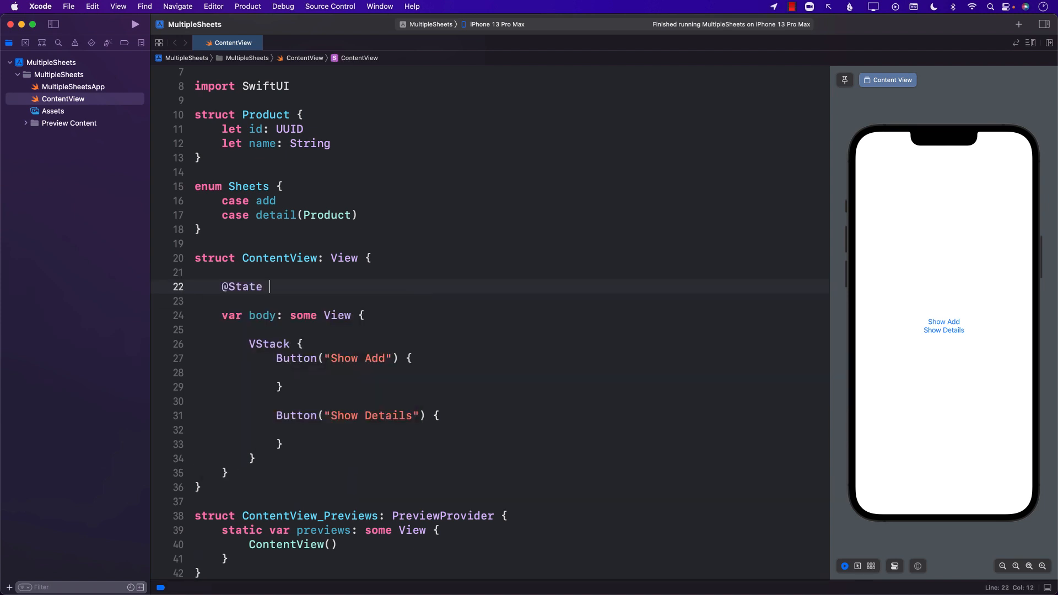
pyautogui.write('private var a')
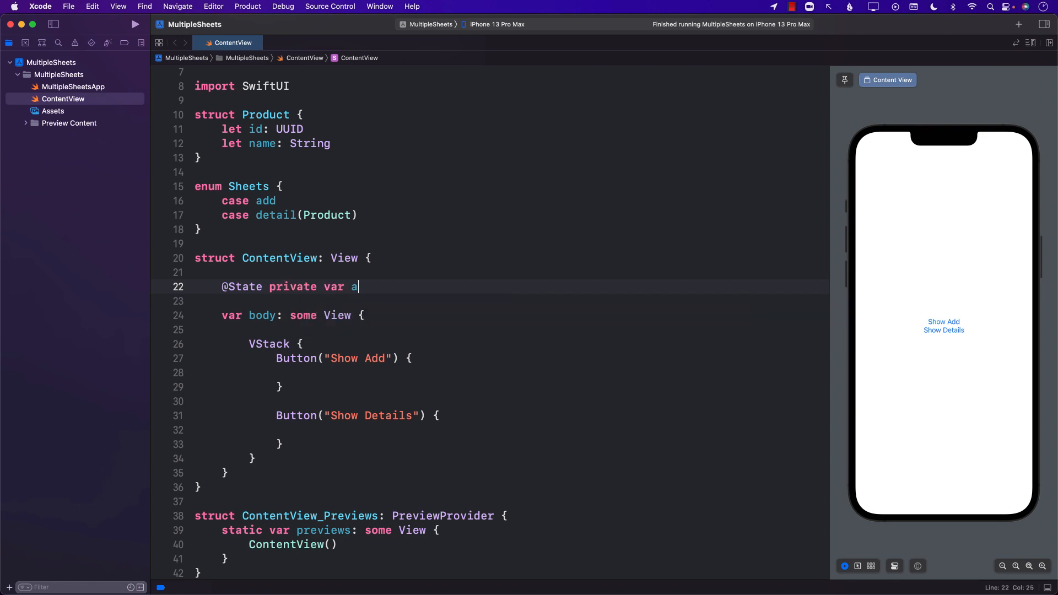
pyautogui.write('ctiveSheet')
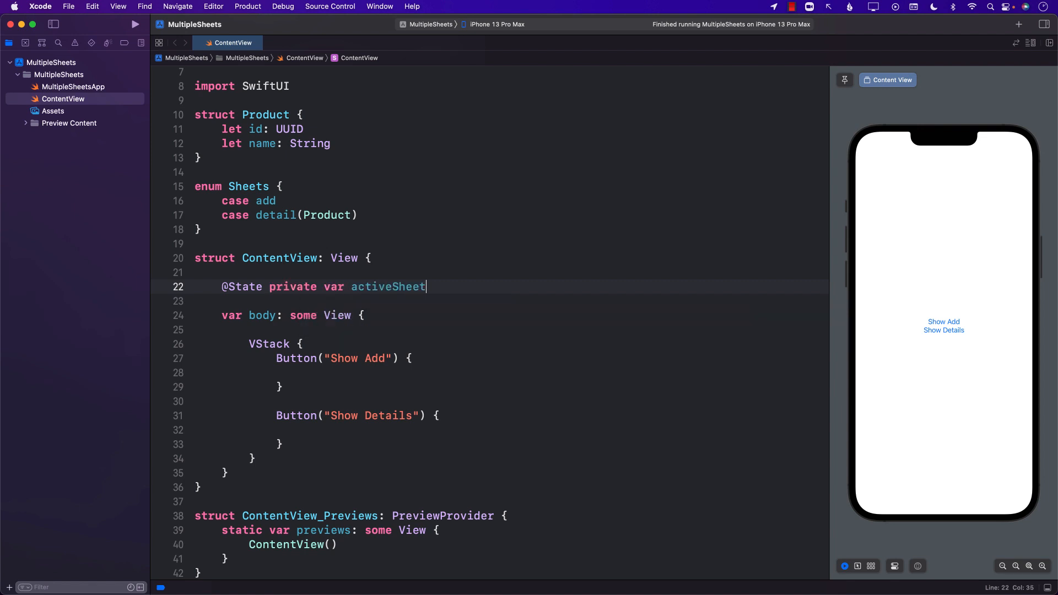
pyautogui.write(': Sheets?')
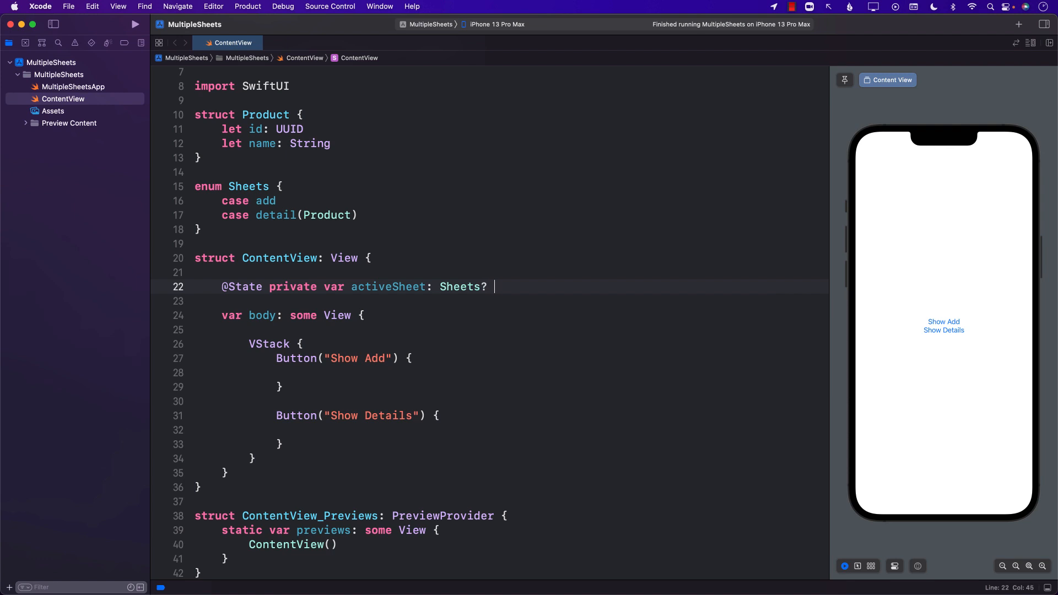
pyautogui.doubleClick(464, 287)
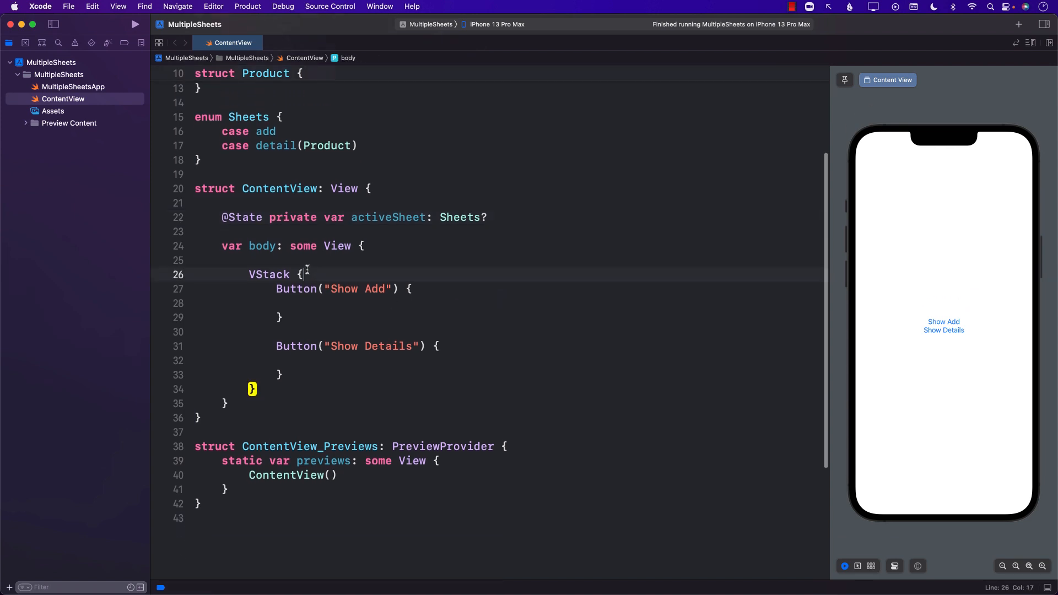
# - Attach .sheet(item: $activeSheet) to the VStack, surfacing the Identifiable conformance error
pyautogui.write('.s')
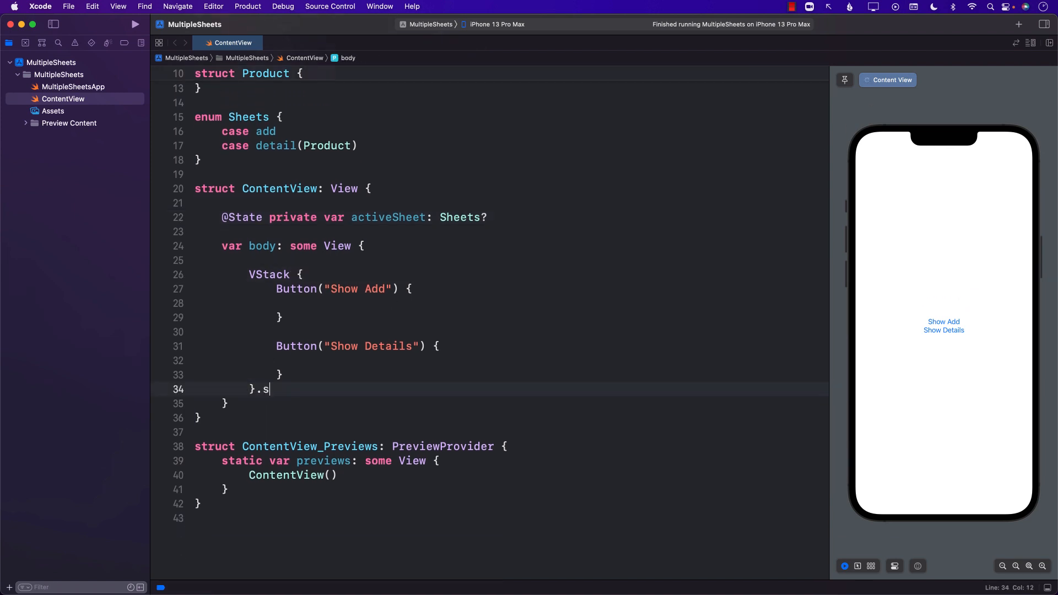
pyautogui.write('hee')
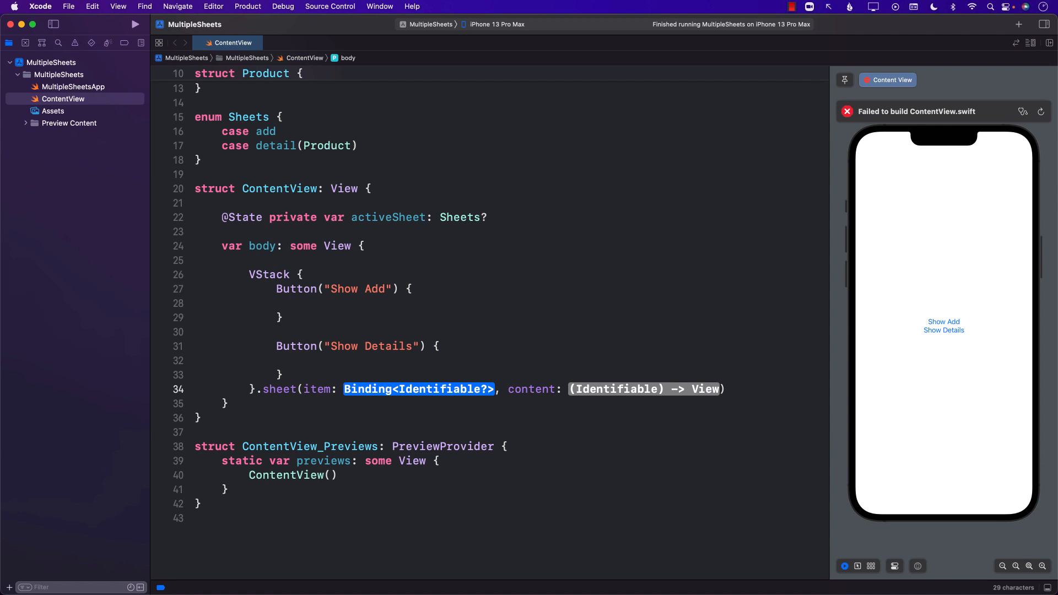
pyautogui.write('$')
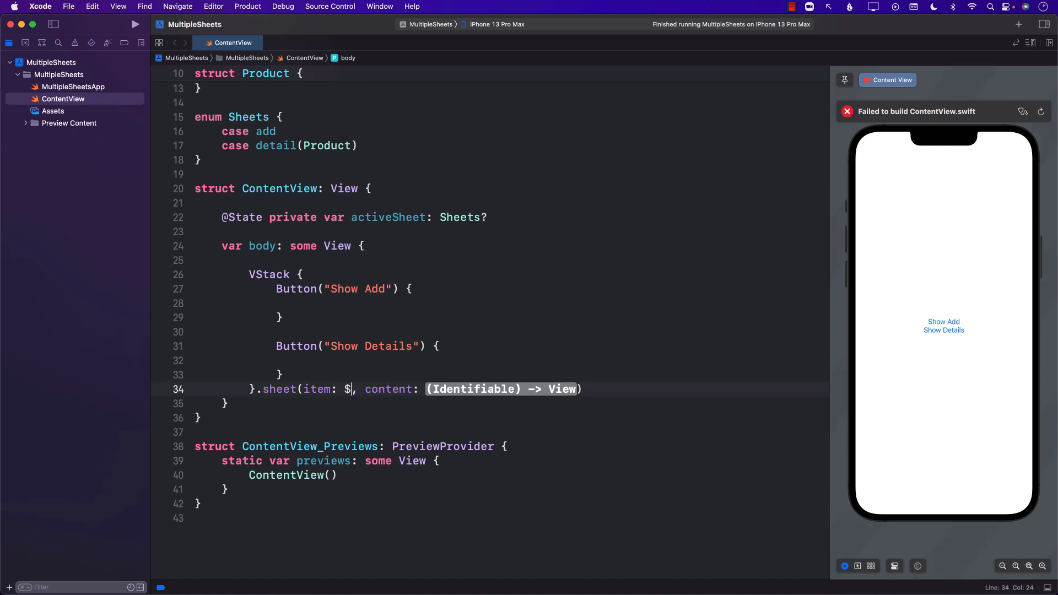
pyautogui.write('activeSheet')
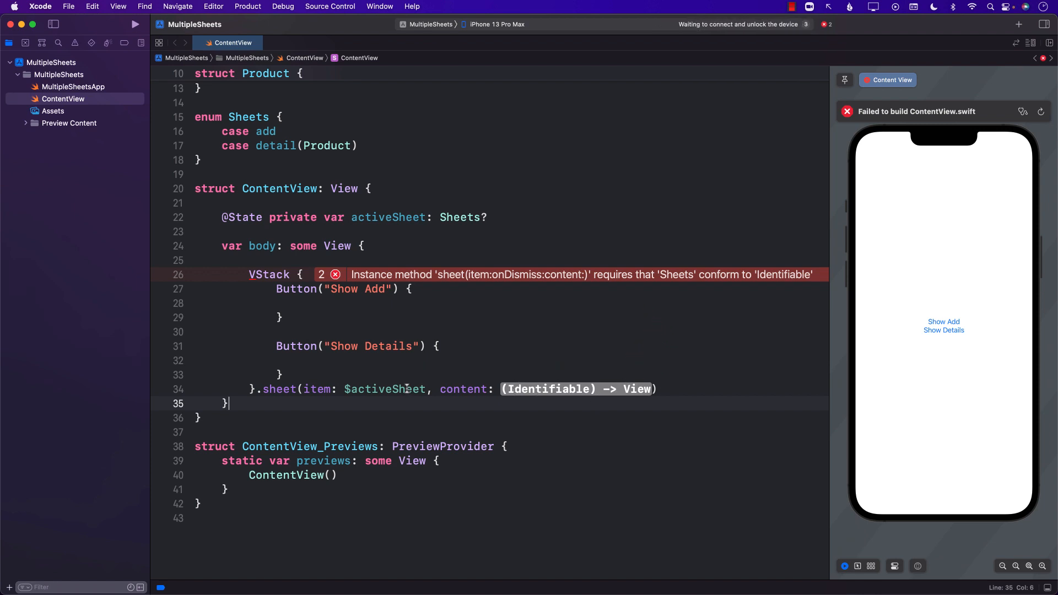
pyautogui.click(397, 389)
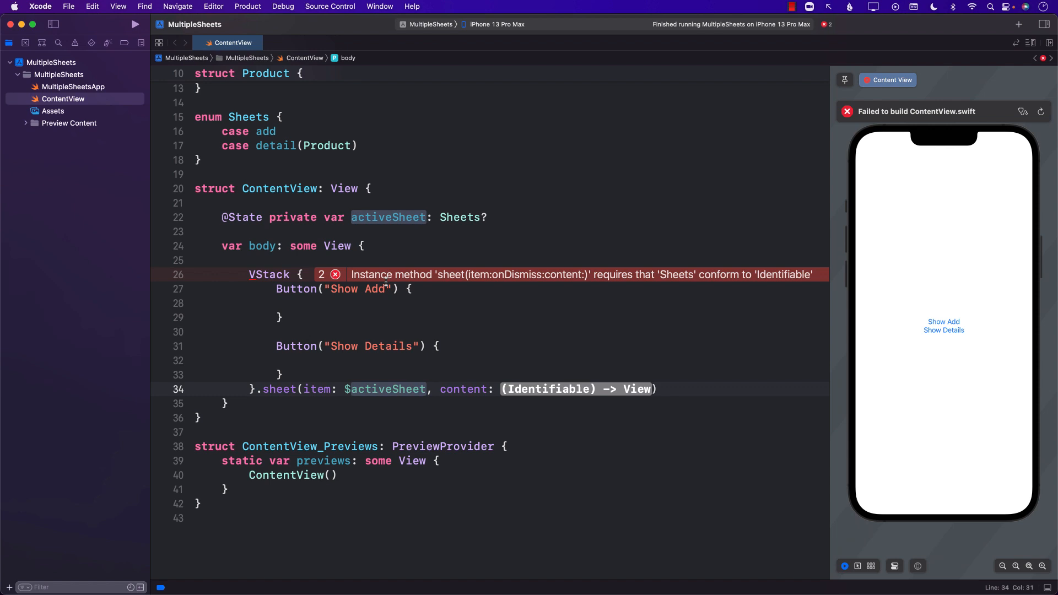
pyautogui.moveTo(770, 263)
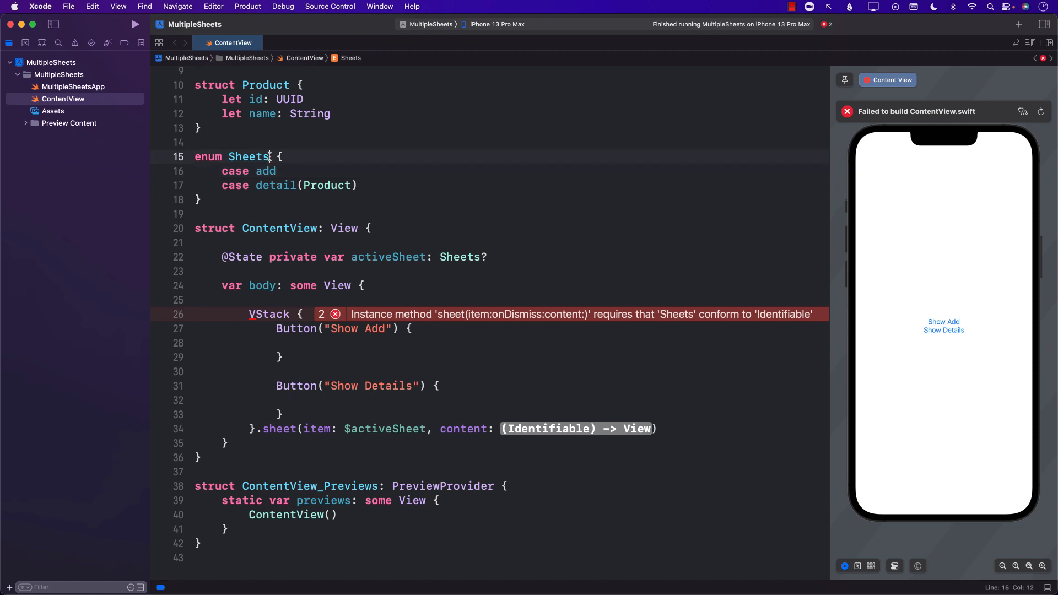
# - Conform Sheets to Identifiable with var id: UUID { UUID() }
pyautogui.write(': Identifiable')
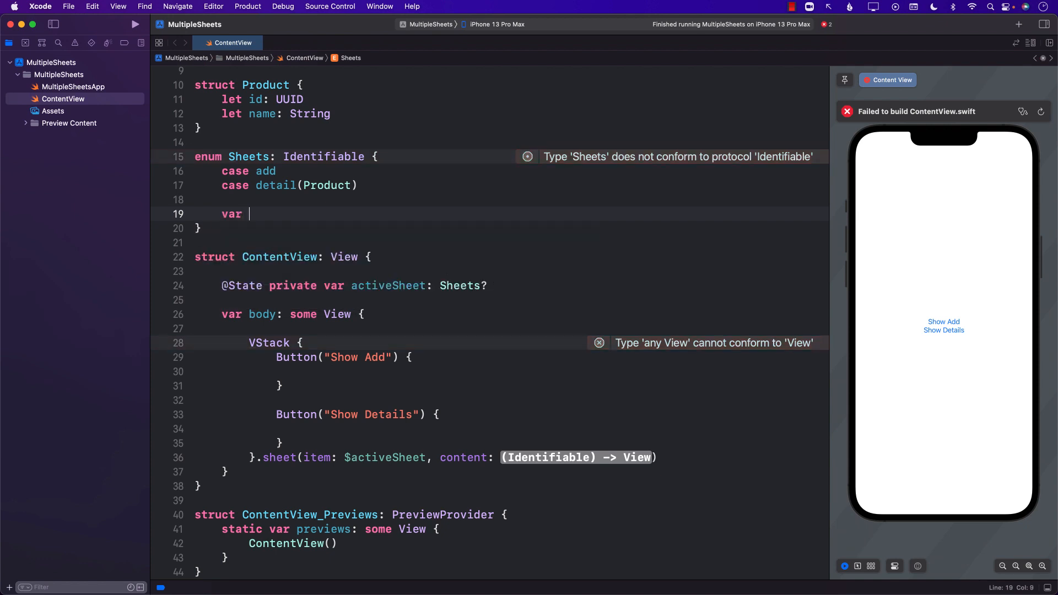
pyautogui.write('id:')
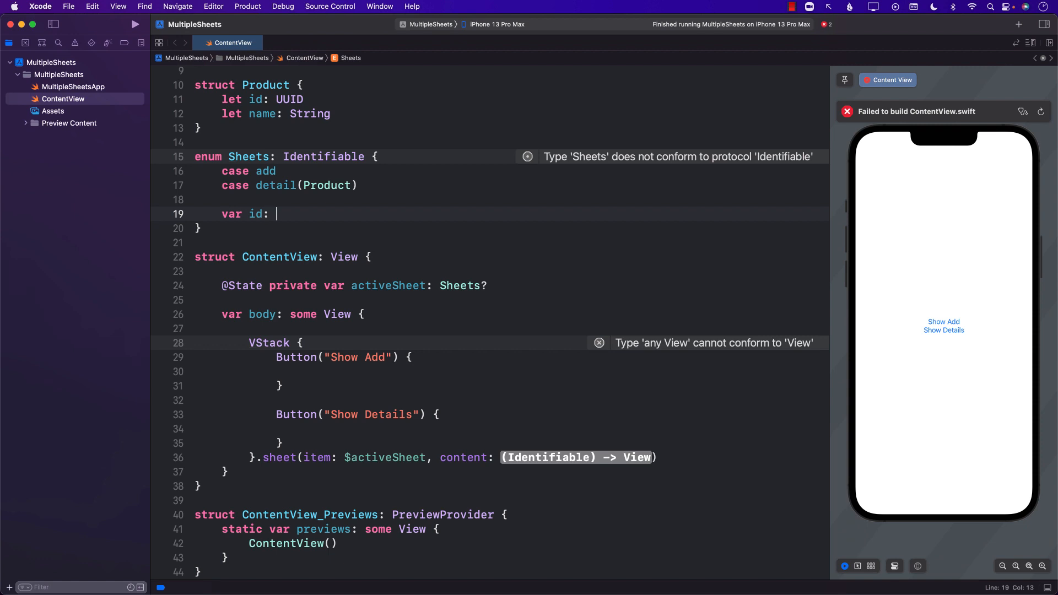
pyautogui.write('UUID {')
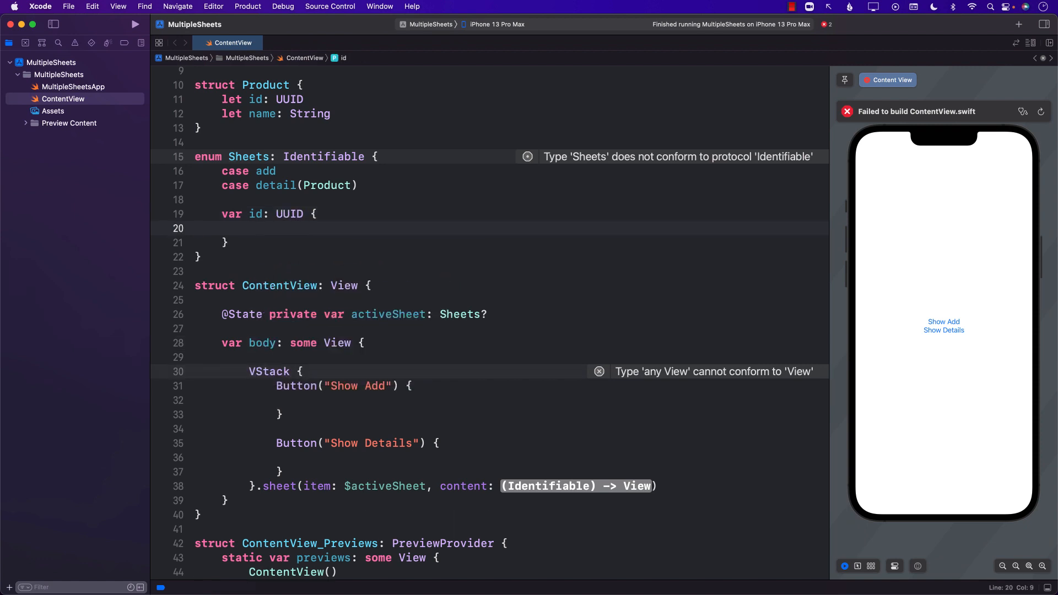
pyautogui.write('UUID()')
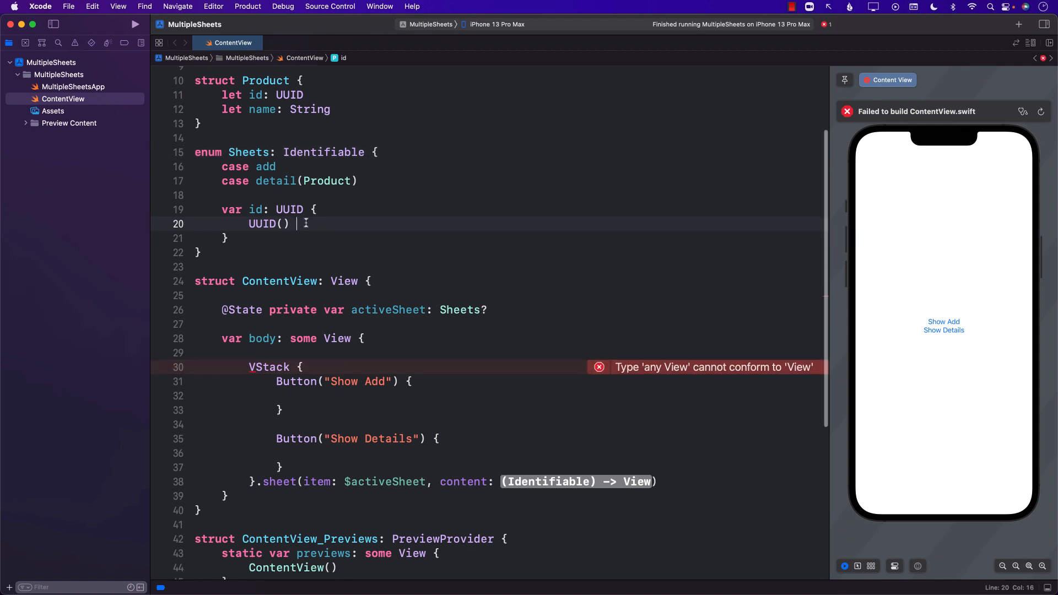
pyautogui.doubleClick(254, 210)
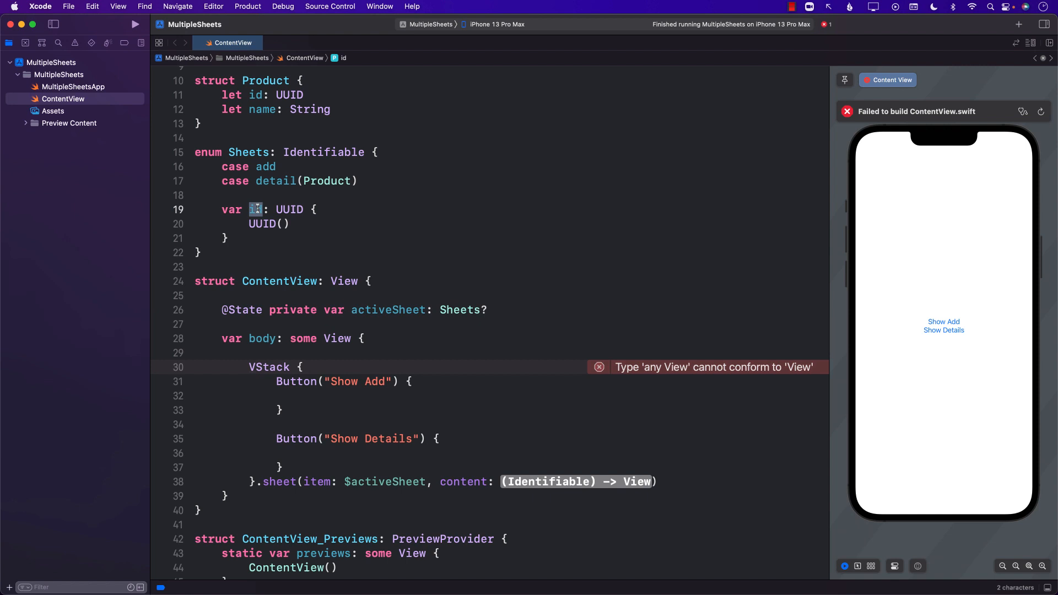
pyautogui.doubleClick(323, 152)
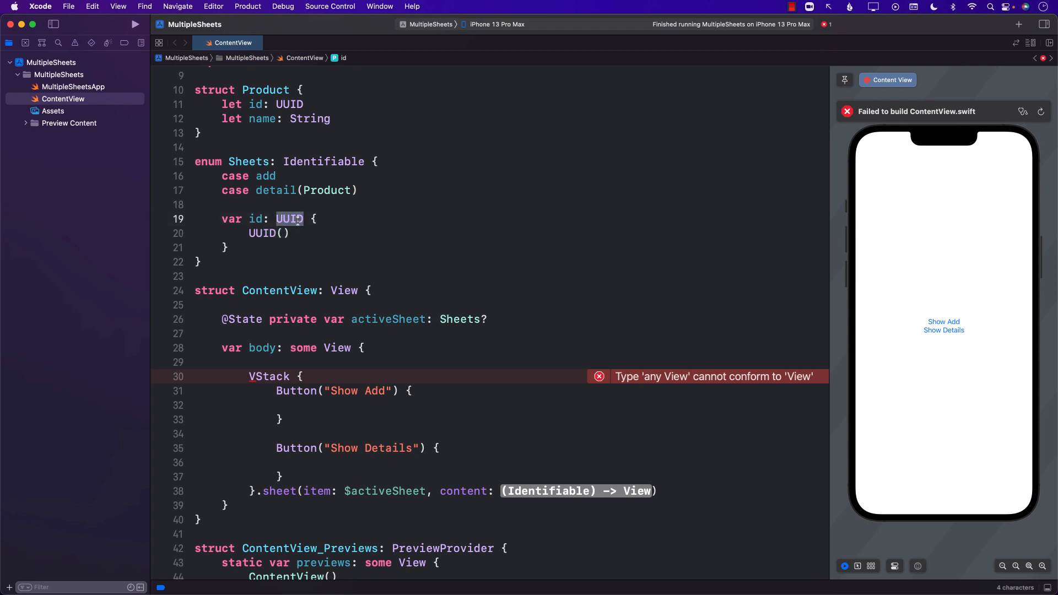
# - Change id to String computed by switch self: "add" for .add, product.id for .detail(let product)
pyautogui.write('String')
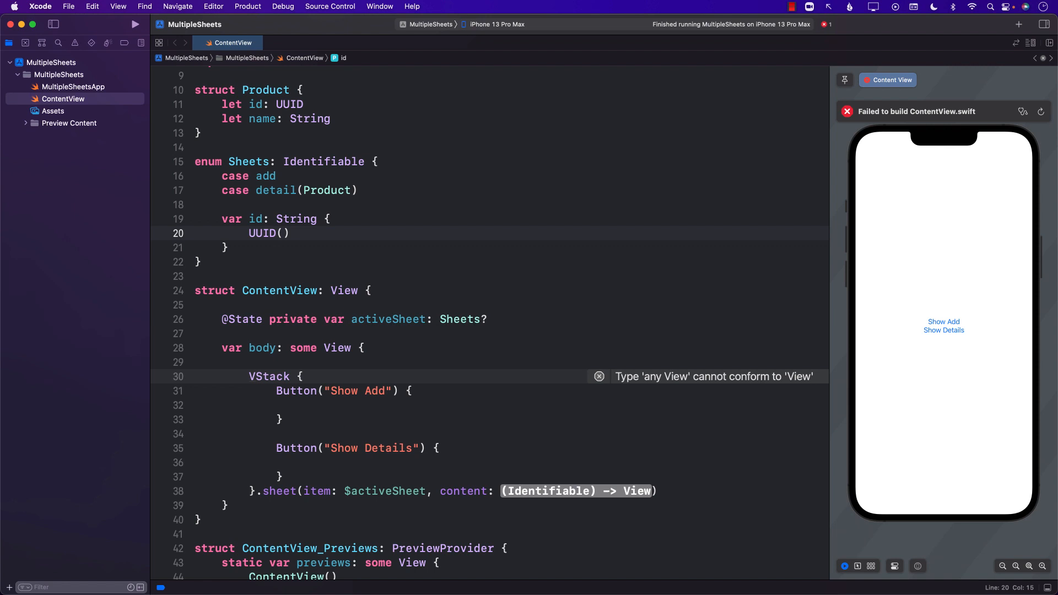
pyautogui.write('switch self {')
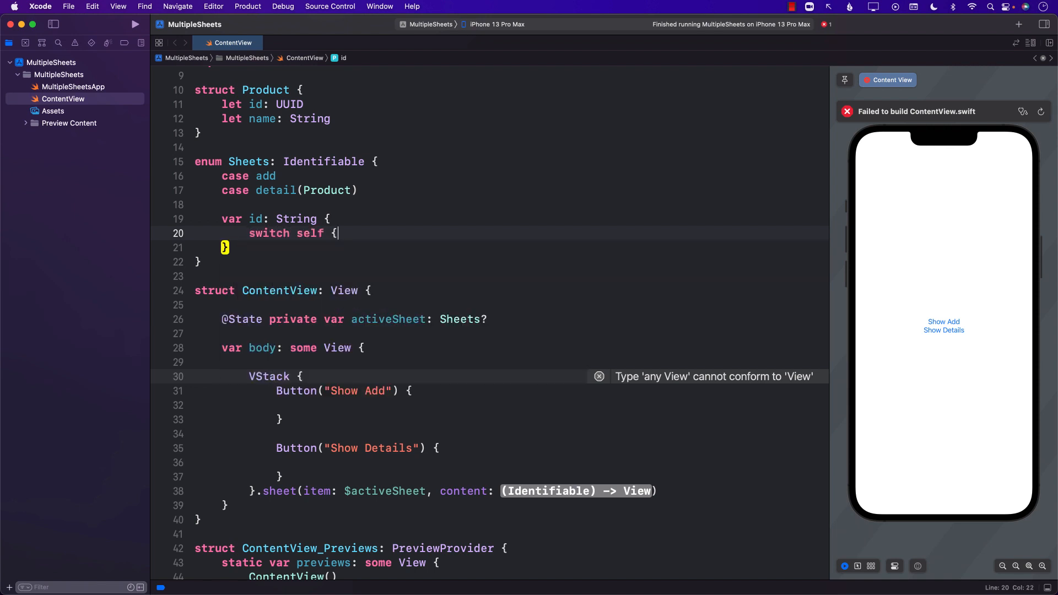
pyautogui.write('case .add:')
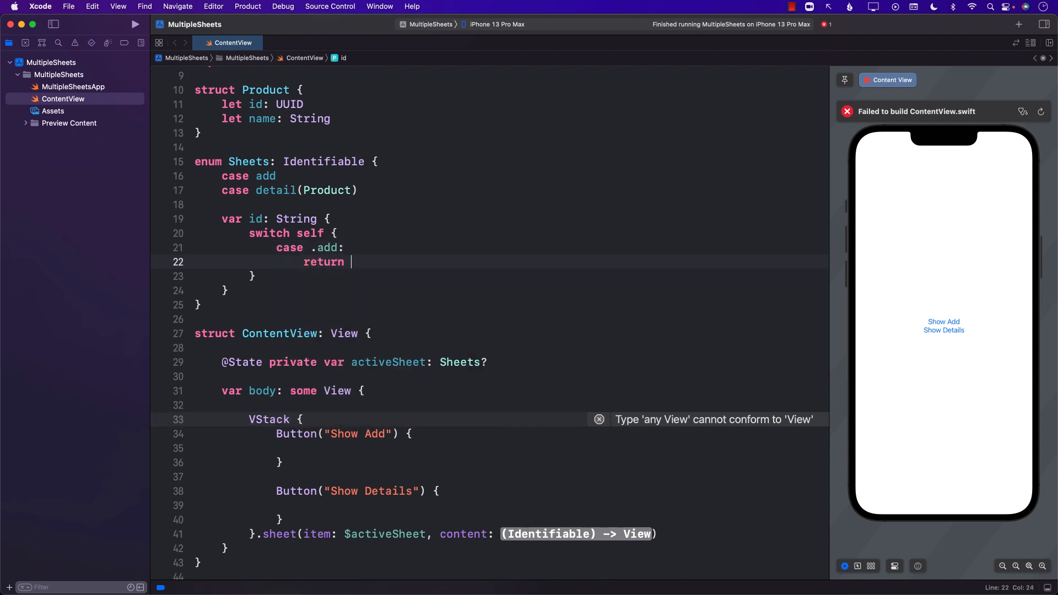
pyautogui.write('"')
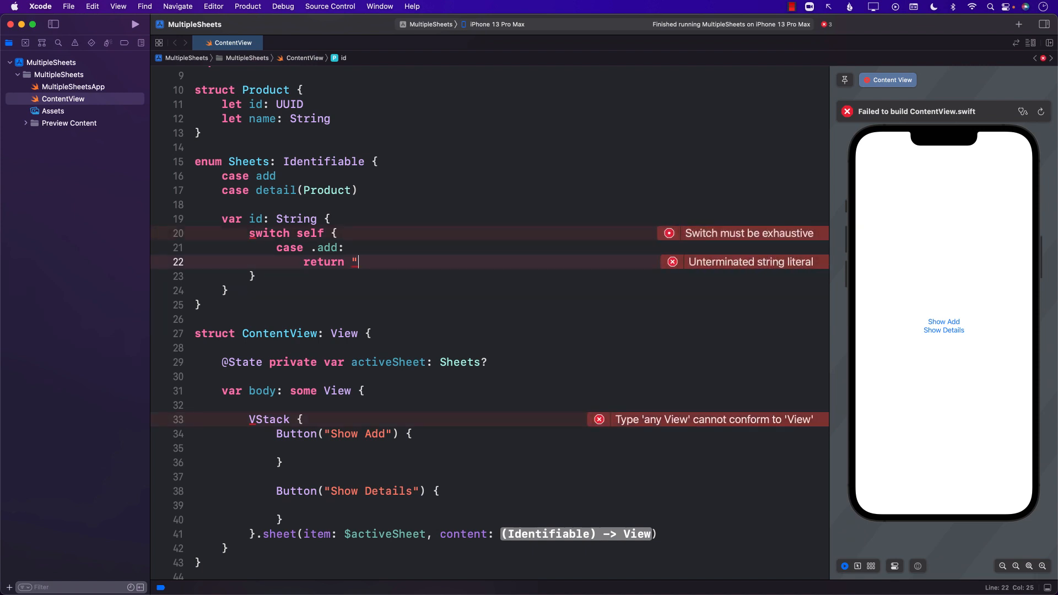
pyautogui.write('1')
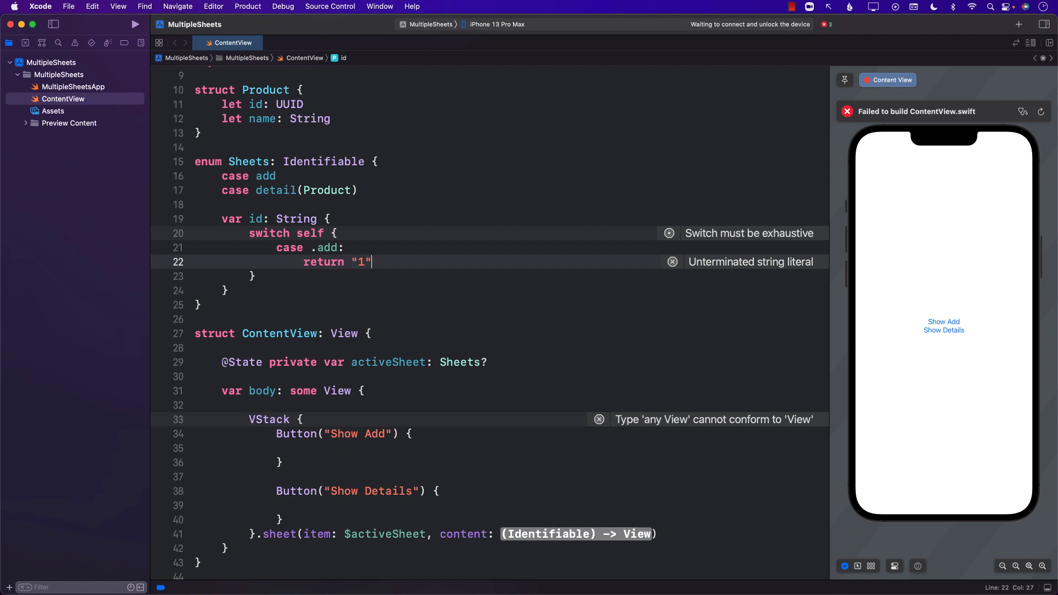
pyautogui.write('case .detail(Product')
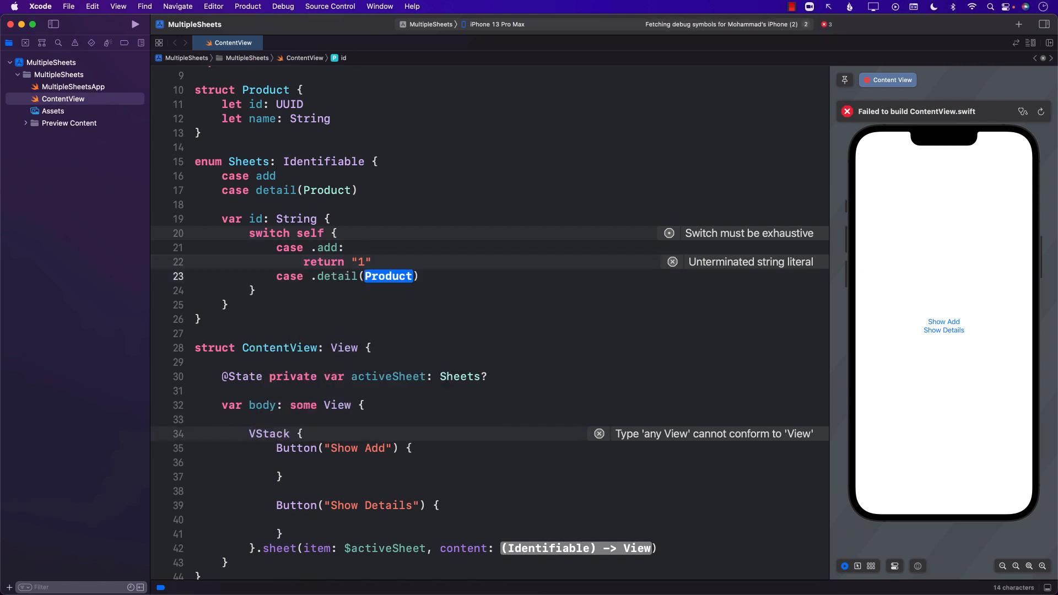
pyautogui.write('let product')
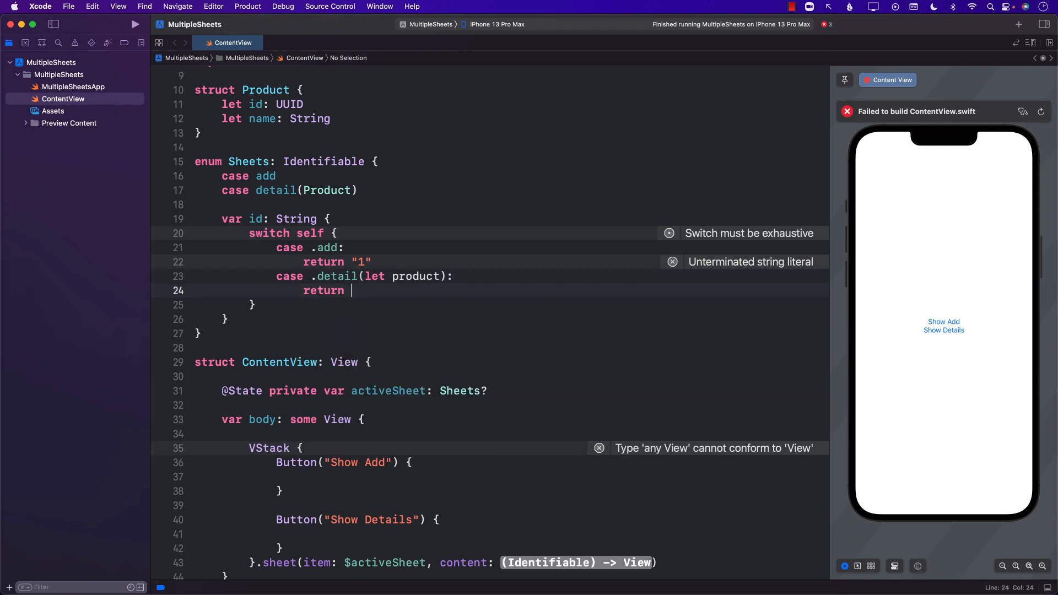
pyautogui.write('product.id.uuidString')
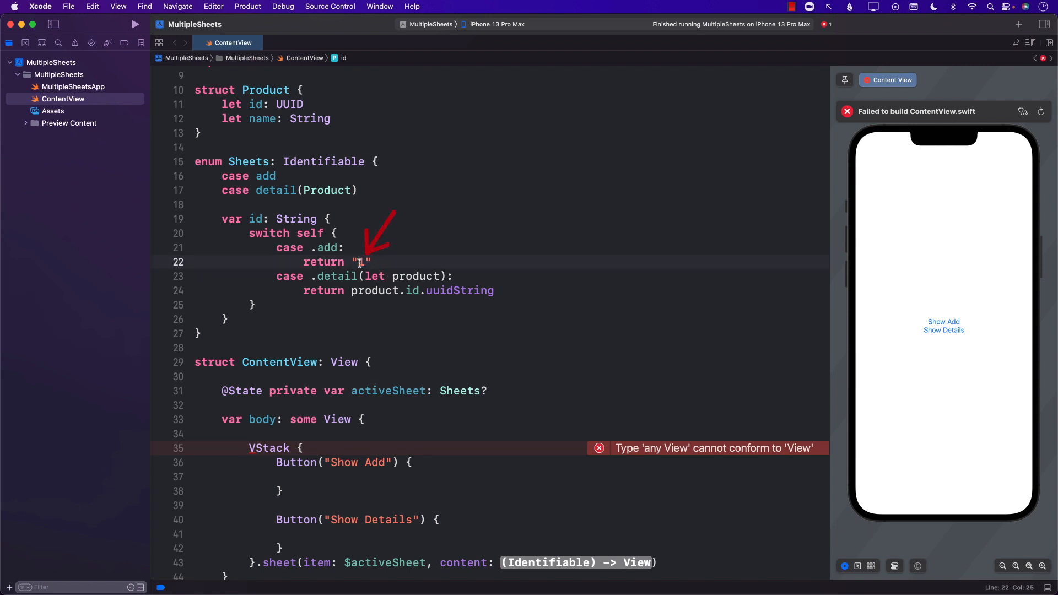
pyautogui.write('add.')
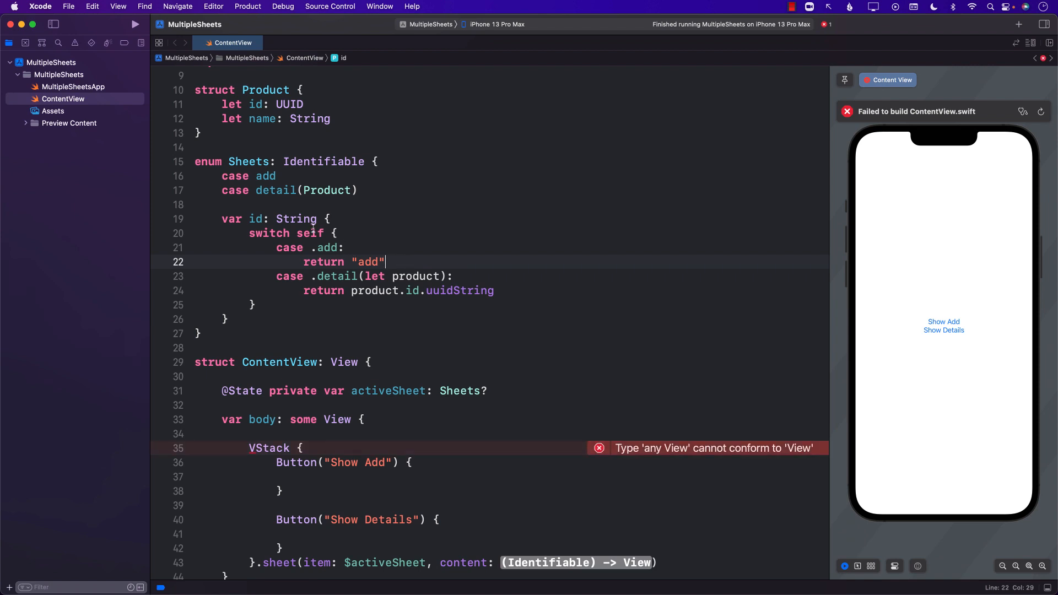
# - Try UUID().uuidString for add, then restore "add" and return product.id.uuidString for detail
pyautogui.doubleClick(323, 161)
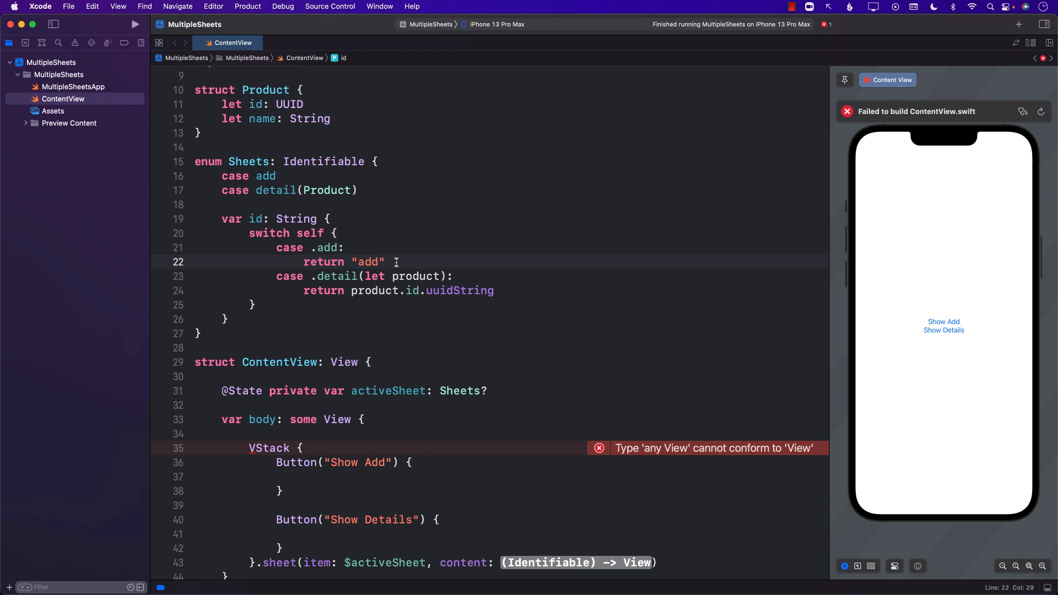
pyautogui.write('U')
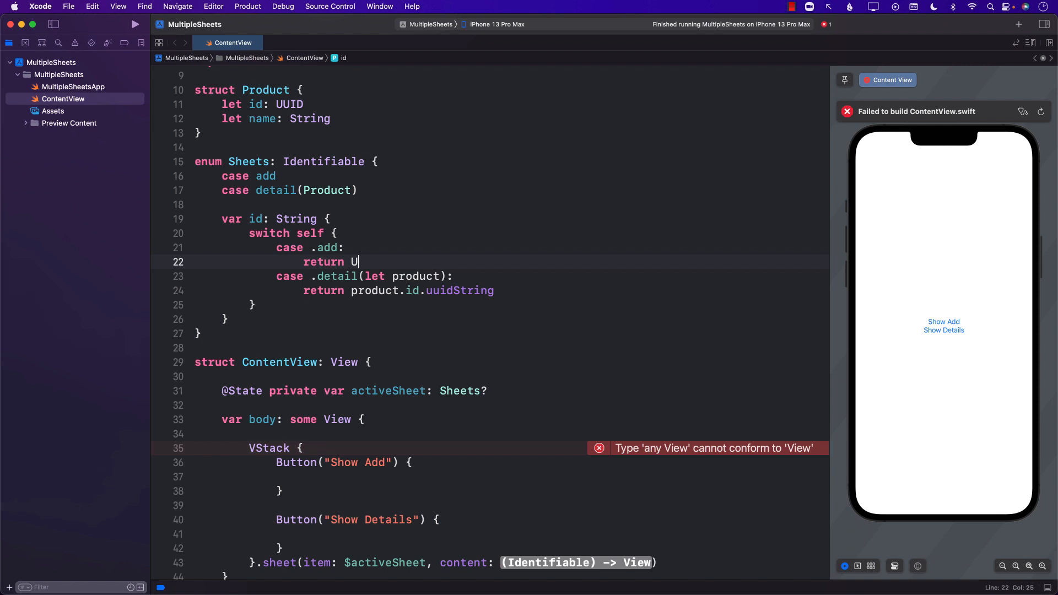
pyautogui.write('ID().')
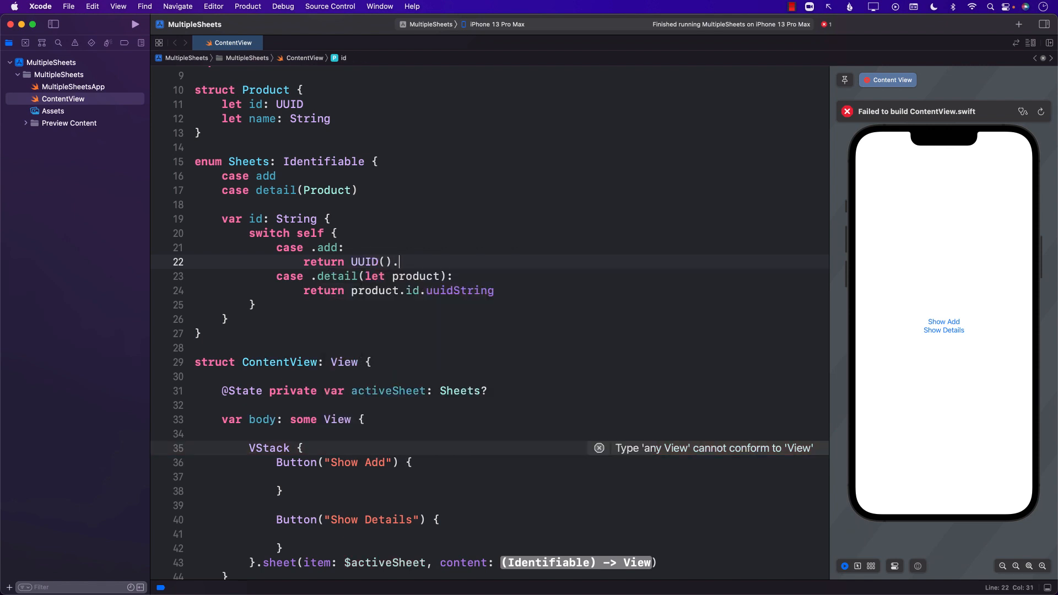
pyautogui.write('uuidString')
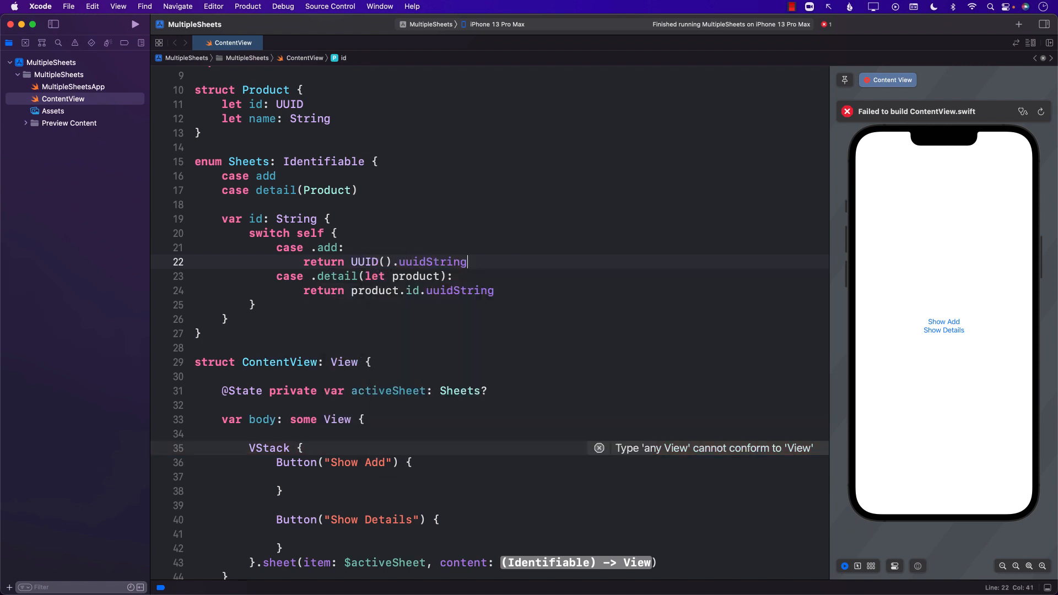
pyautogui.write('"add"')
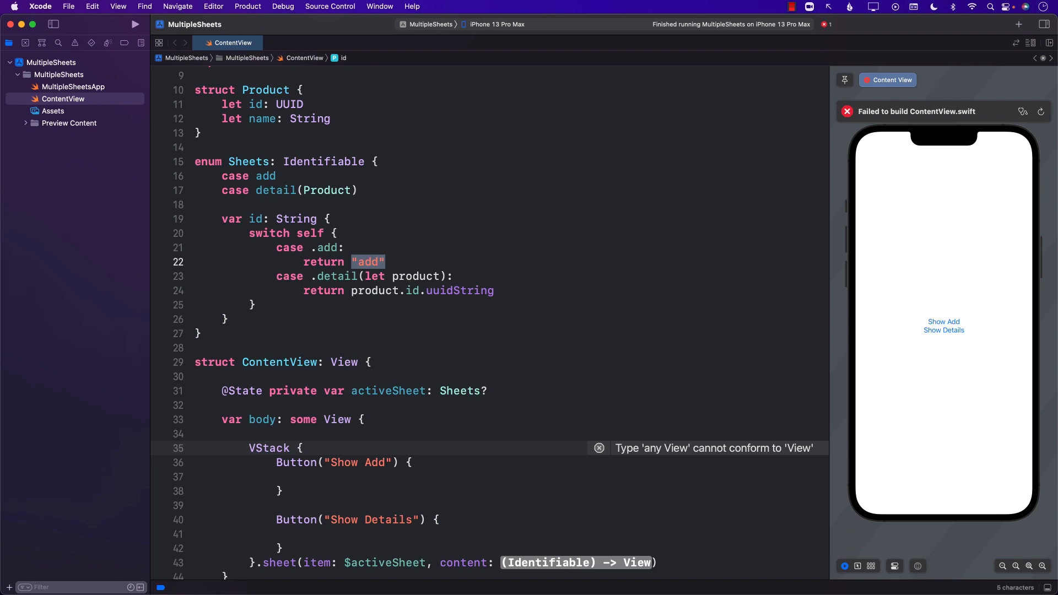
pyautogui.click(386, 262)
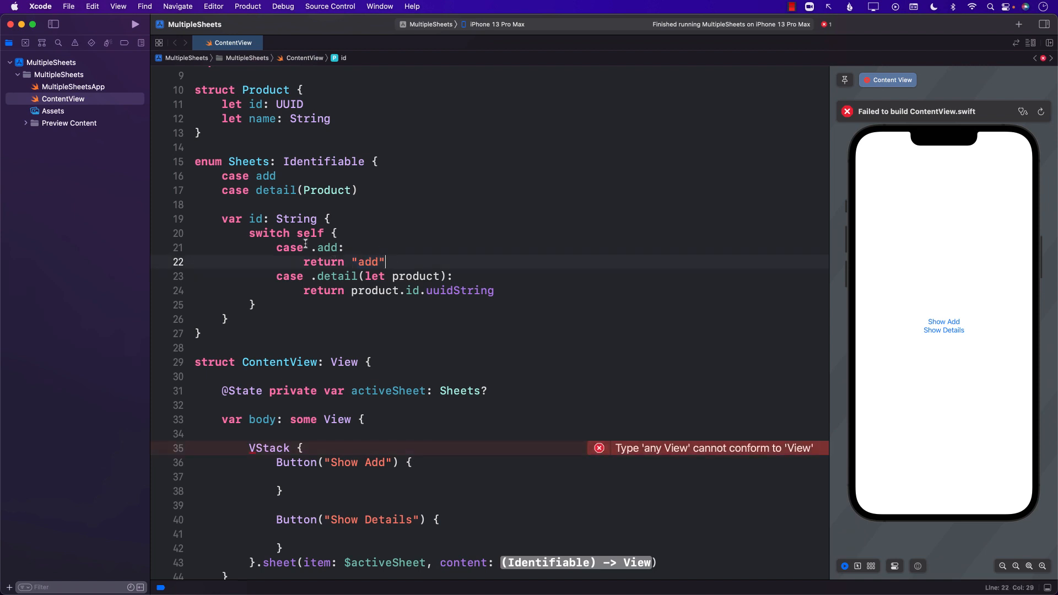
pyautogui.doubleClick(257, 218)
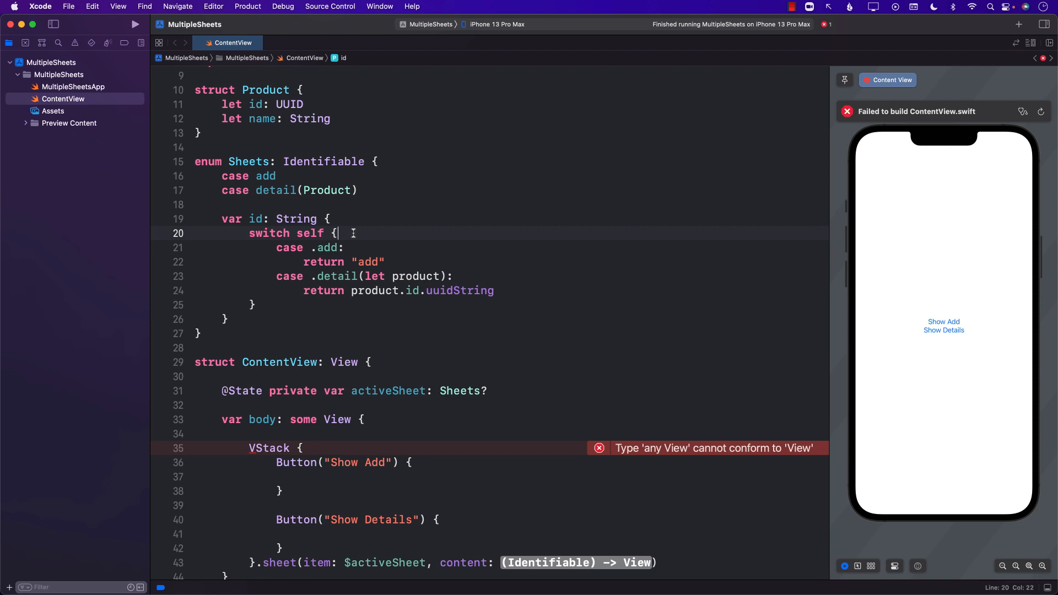
pyautogui.moveTo(346, 242)
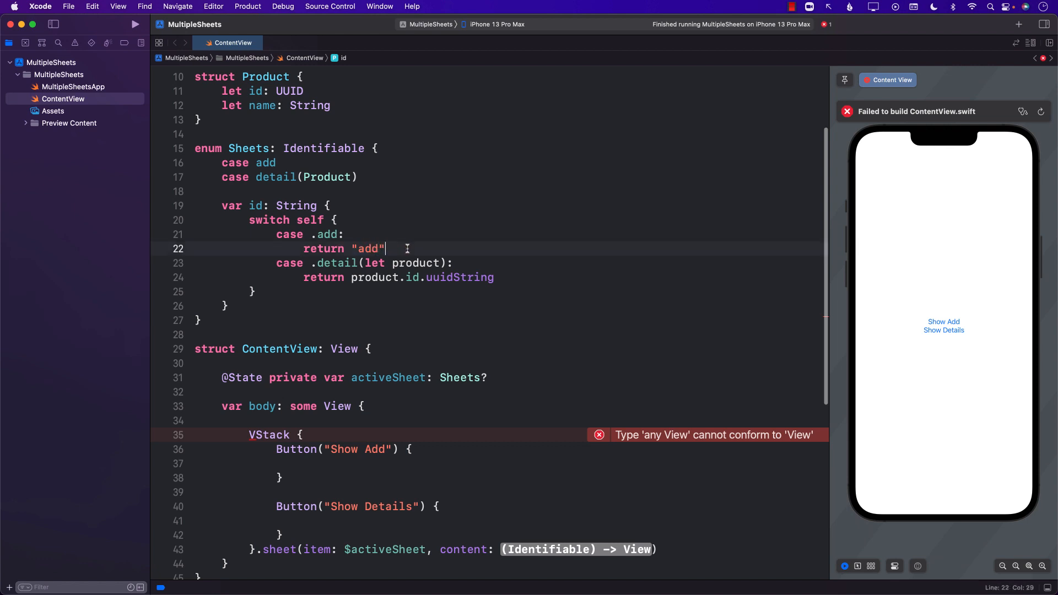
pyautogui.doubleClick(368, 248)
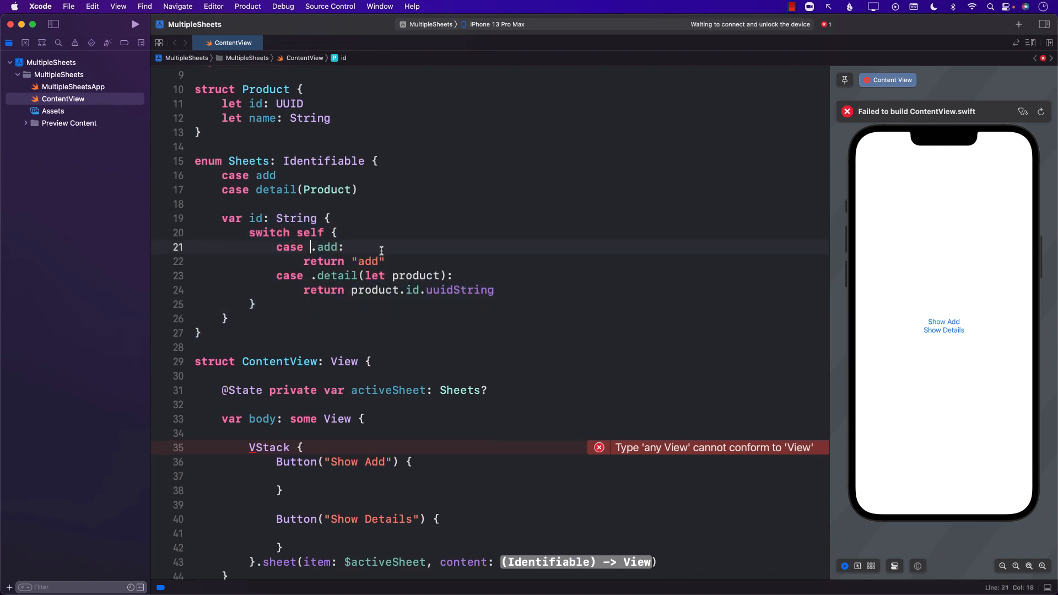
pyautogui.doubleClick(371, 261)
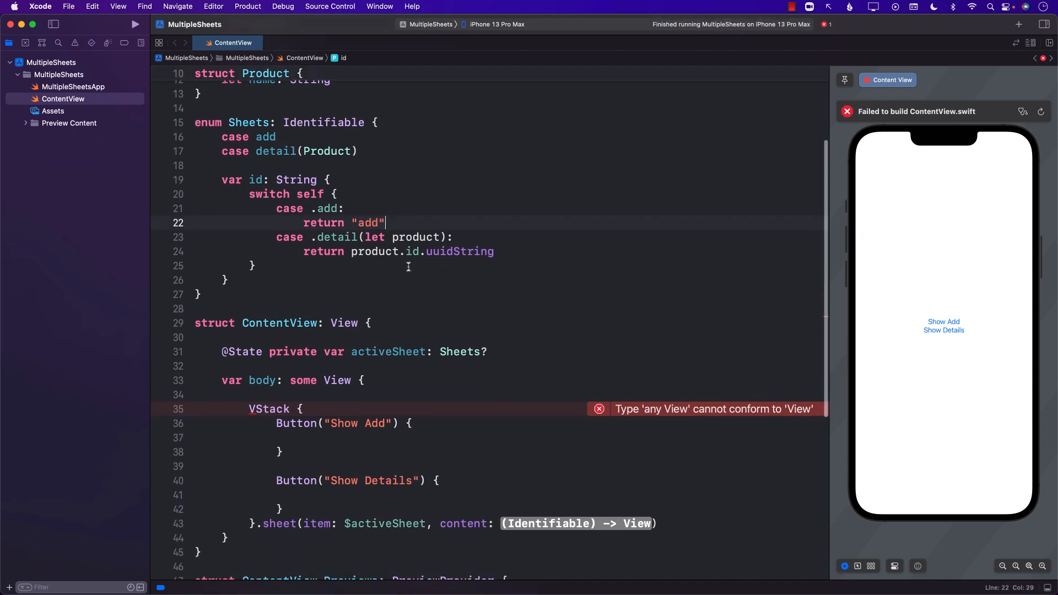
# - In the sheet closure, switch on the sheet: Text("ADD") for .add and Text(product.name) for .detail
pyautogui.scroll(-3)
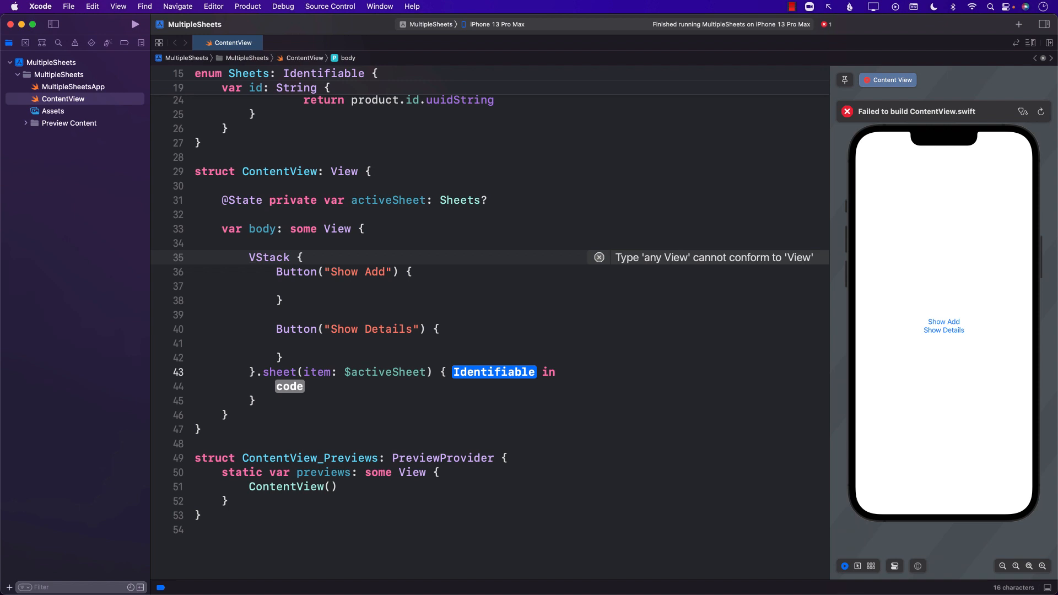
pyautogui.write('sheet')
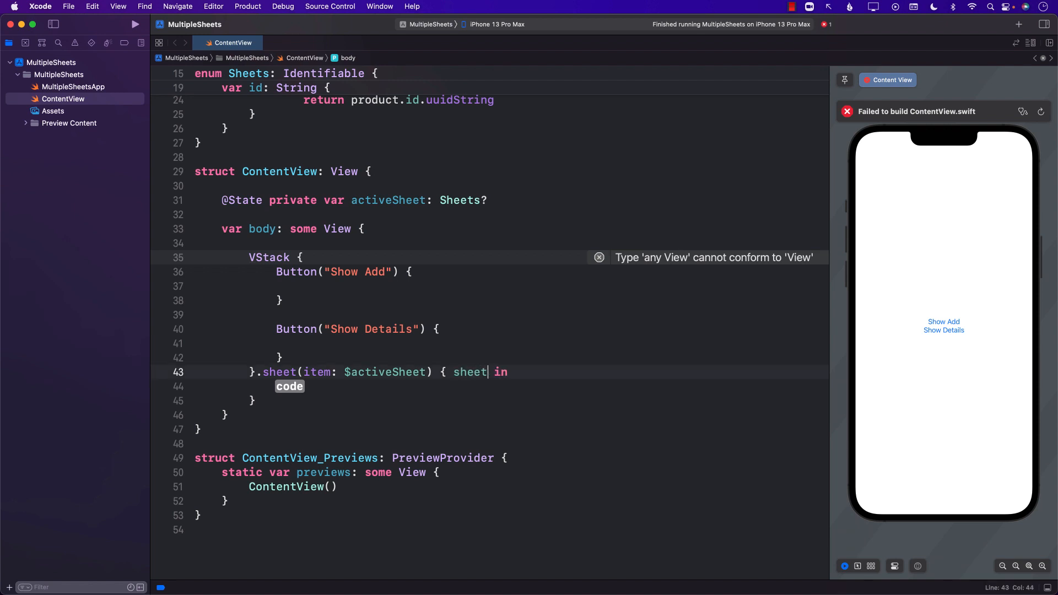
pyautogui.write('case')
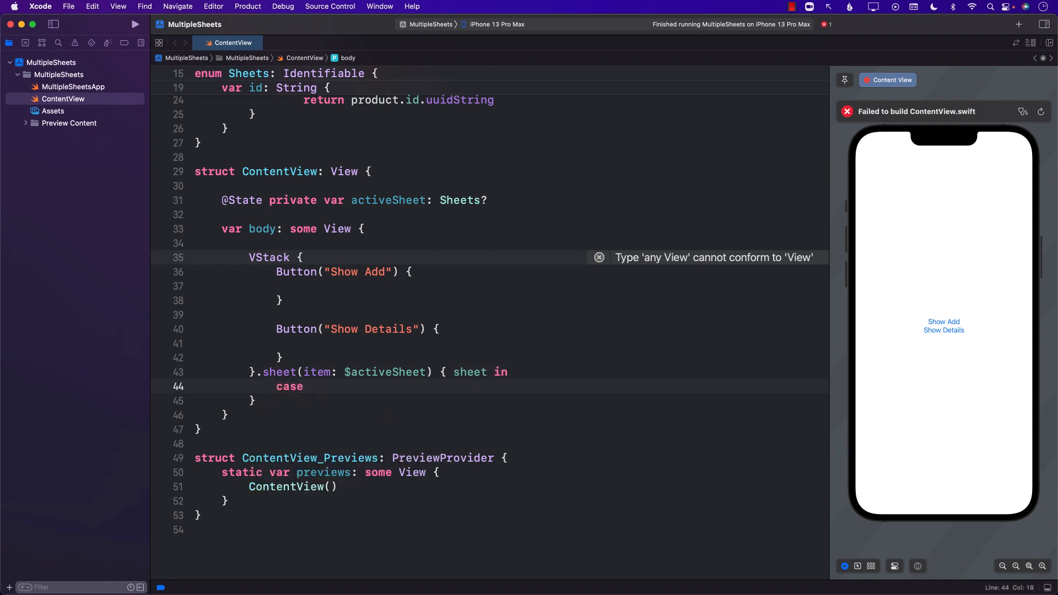
pyautogui.write('switch sheet {')
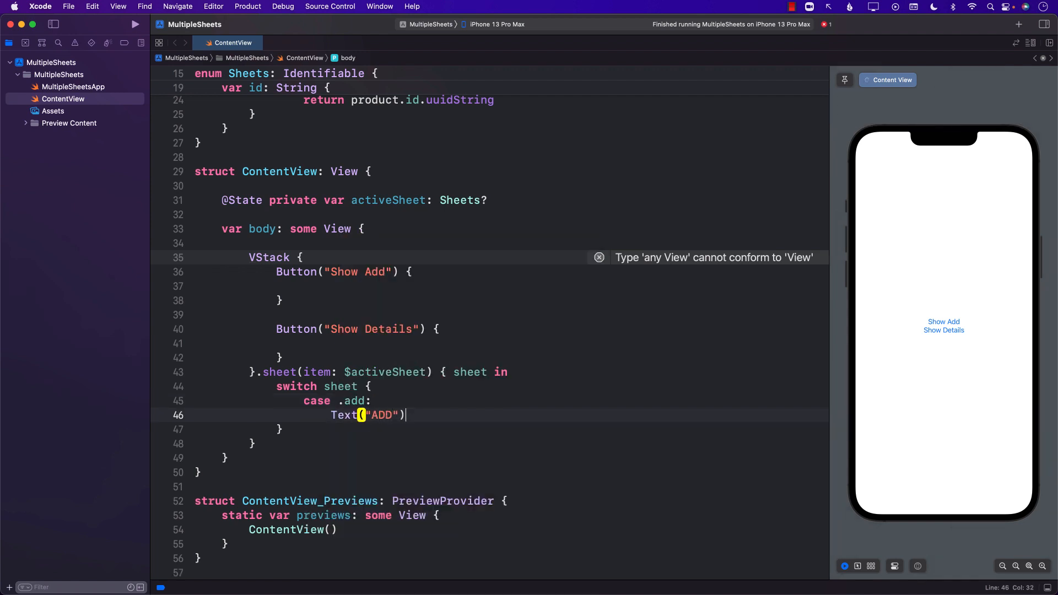
pyautogui.write('case .detail(let product')
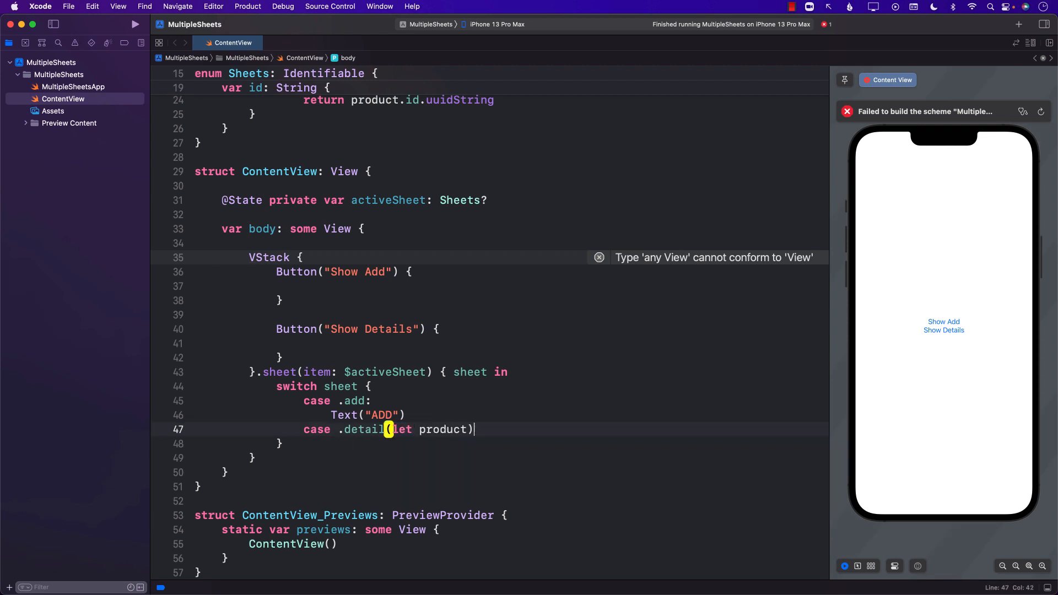
pyautogui.write(':')
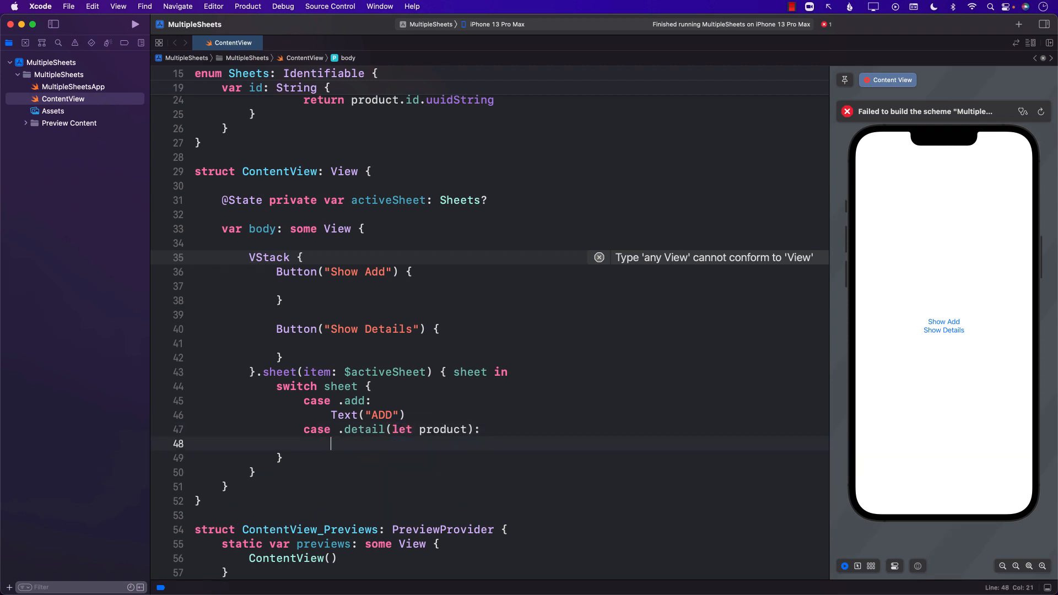
pyautogui.write('Text("")')
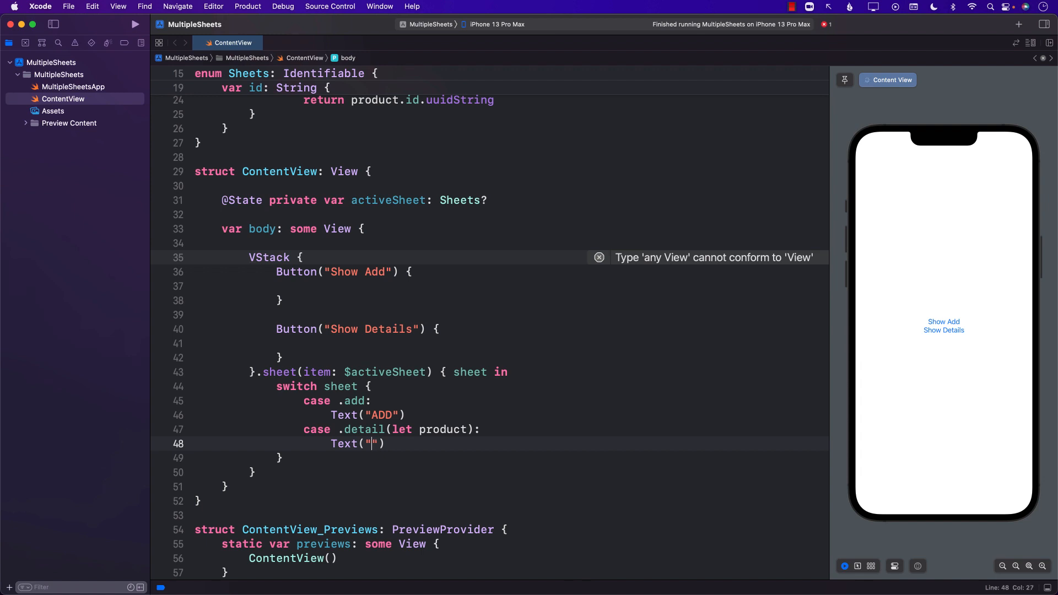
pyautogui.write('\\')
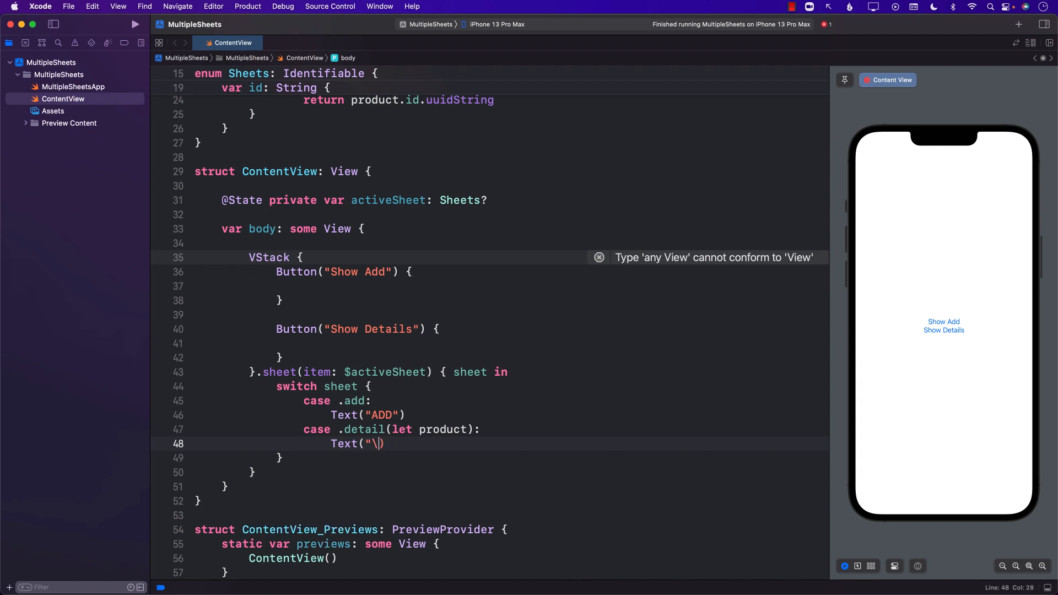
pyautogui.write('product.name')
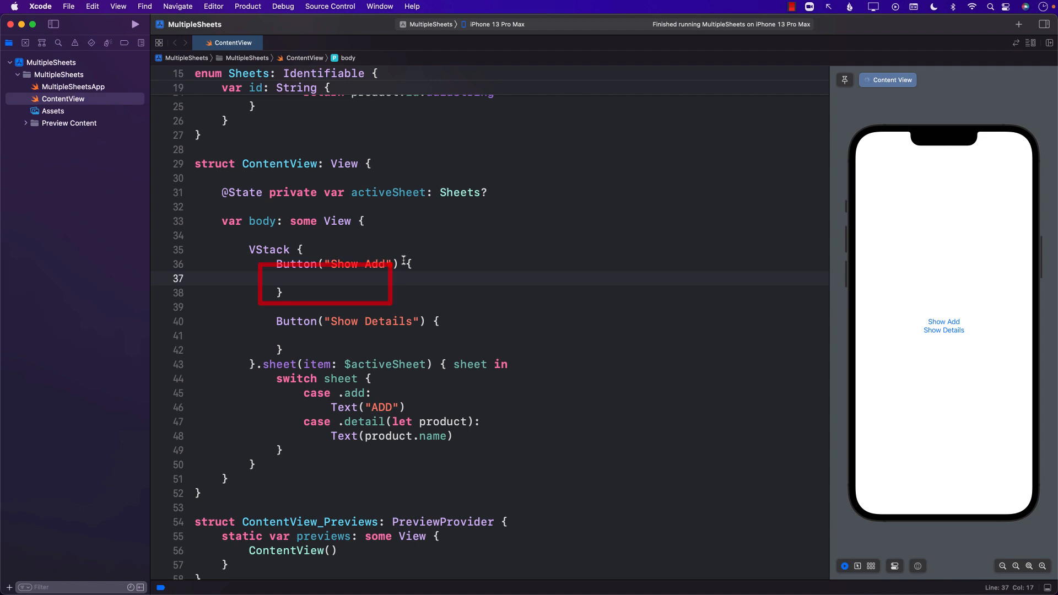
# - Make the Show Add button set activeSheet = .add
pyautogui.write('ac')
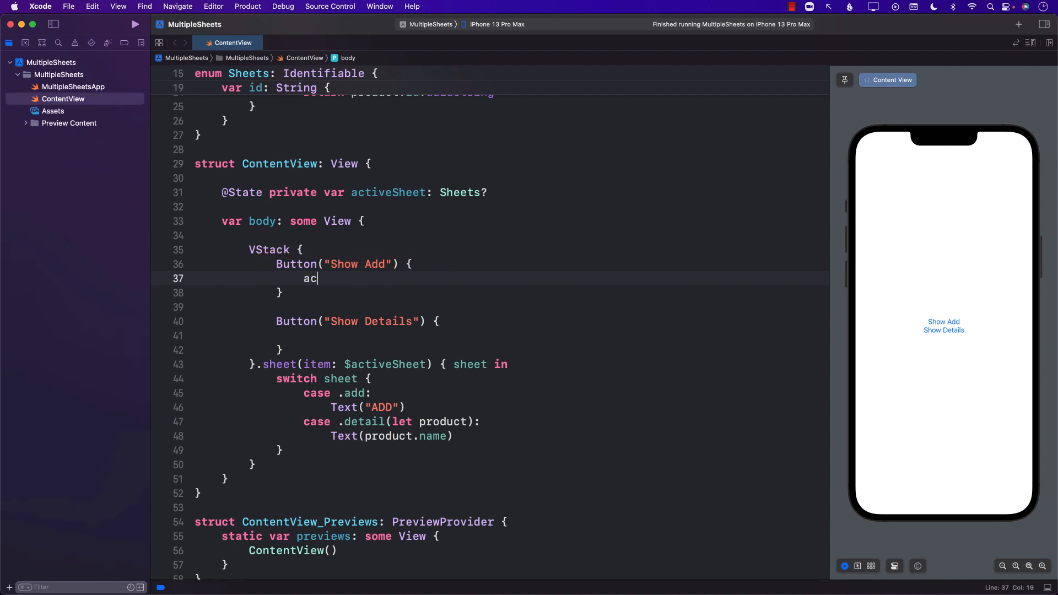
pyautogui.write('tiveSheet = .')
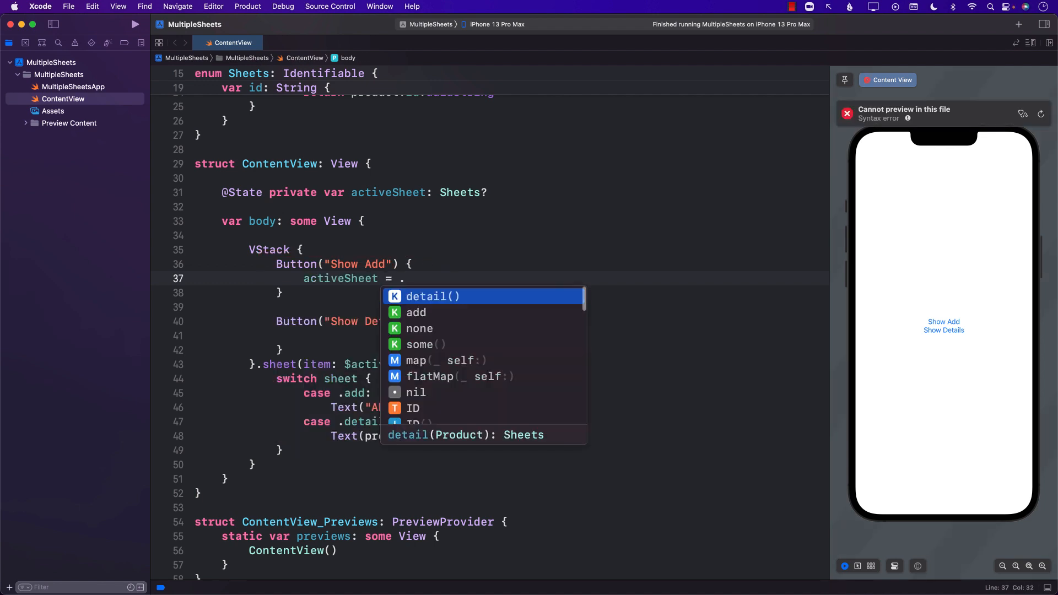
pyautogui.write('add')
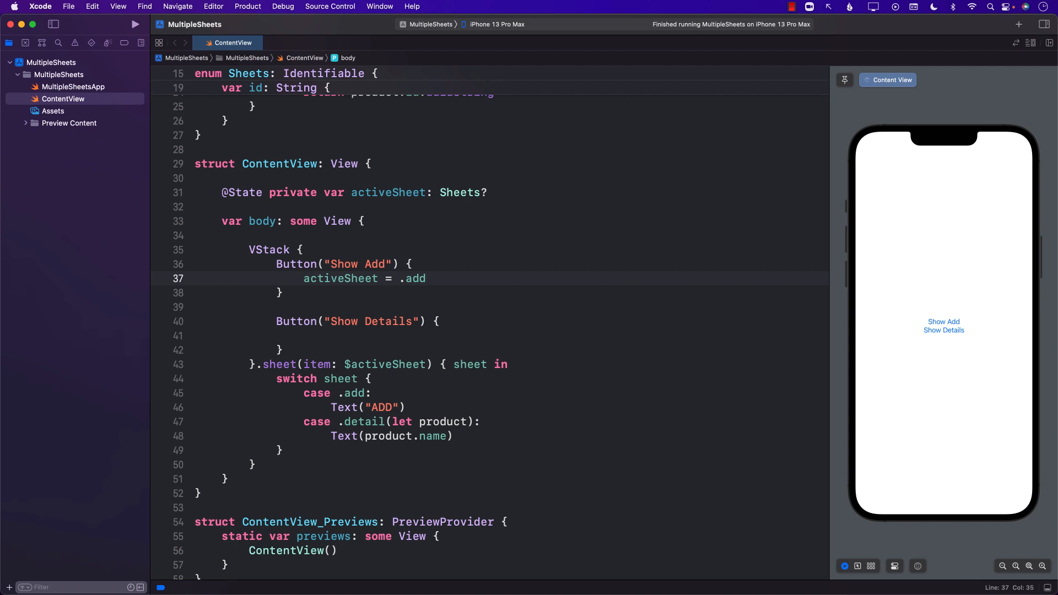
pyautogui.doubleClick(340, 278)
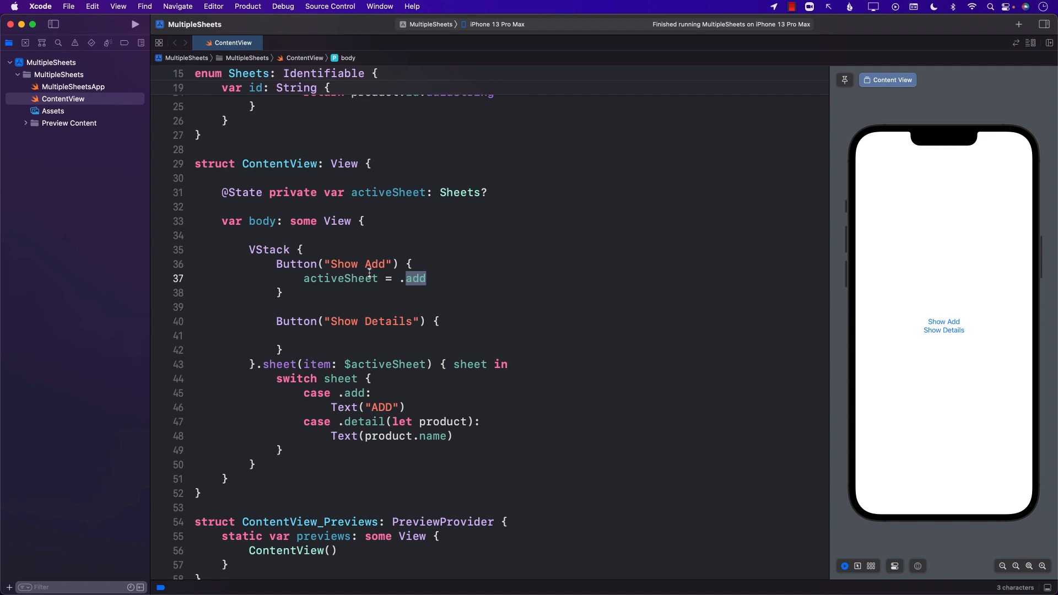
pyautogui.doubleClick(340, 278)
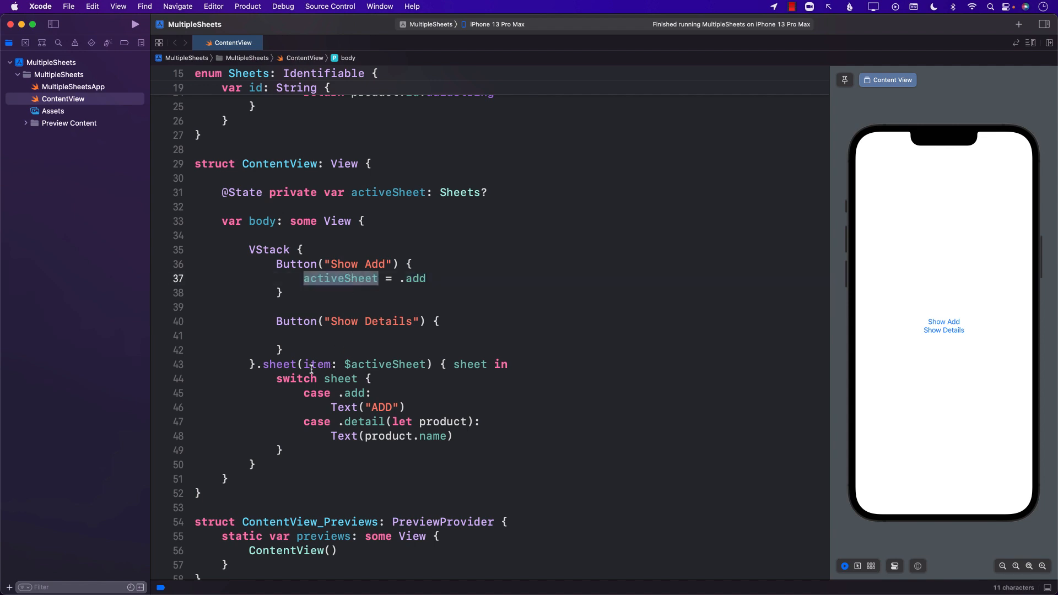
pyautogui.doubleClick(383, 365)
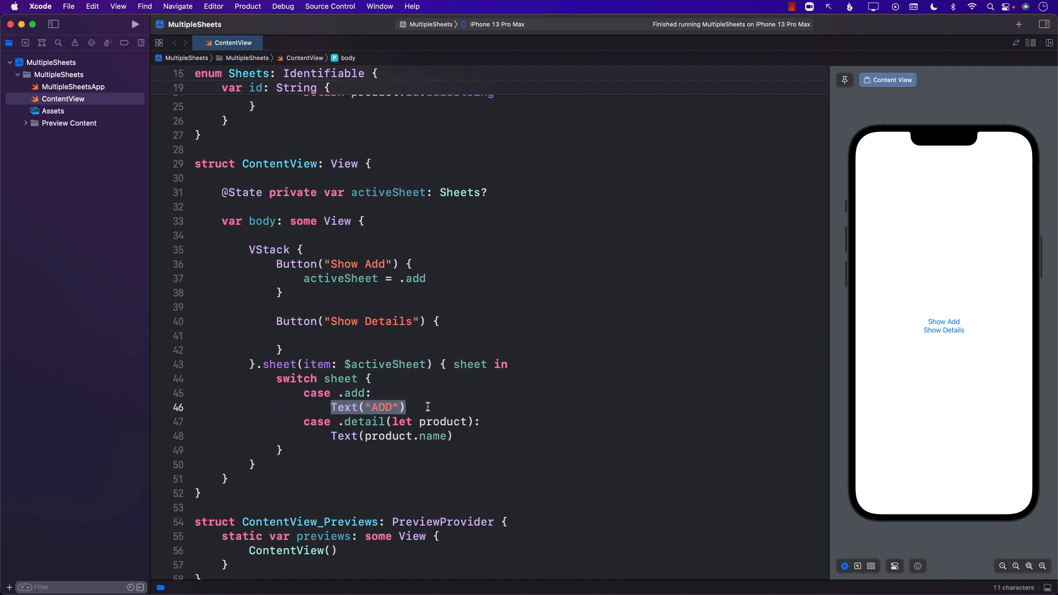
# - Make Show Details set activeSheet = .detail(Product(id: UUID(), name: "Toys"))
pyautogui.click(359, 335)
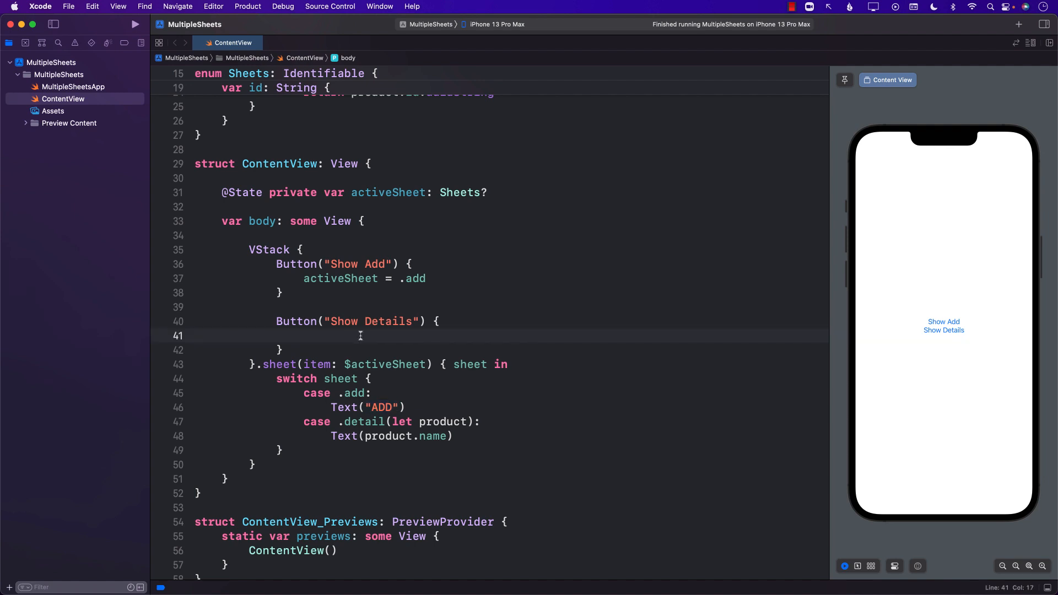
pyautogui.write('activeSheet =')
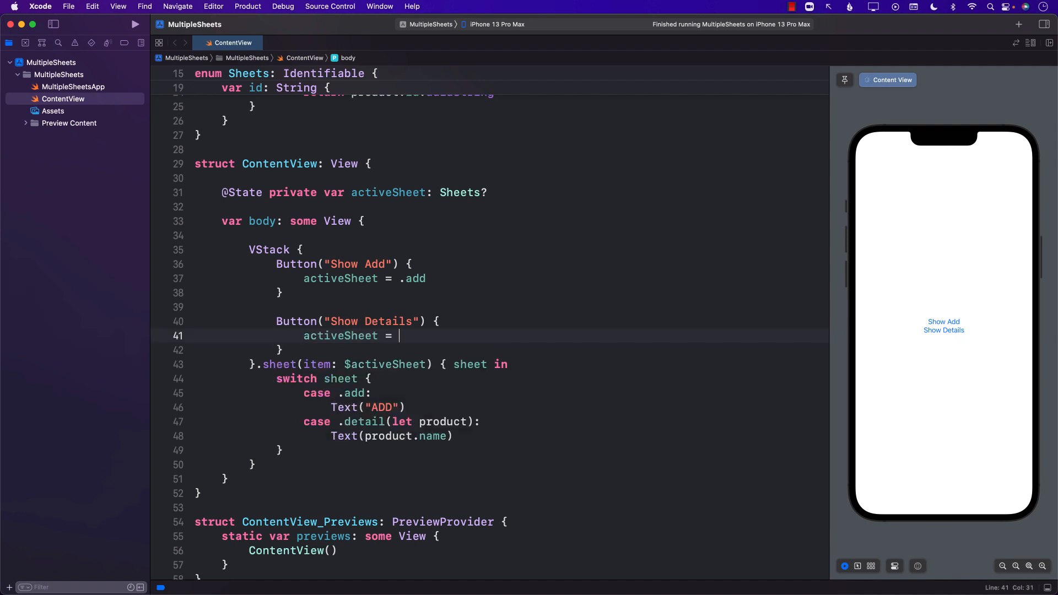
pyautogui.write('.detail(Product')
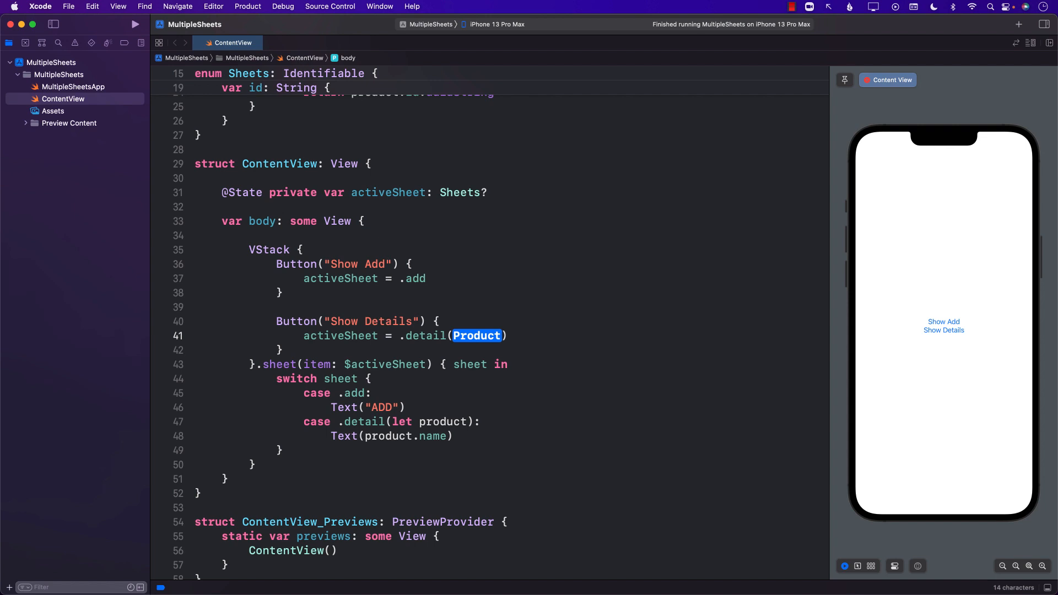
pyautogui.write('Pr')
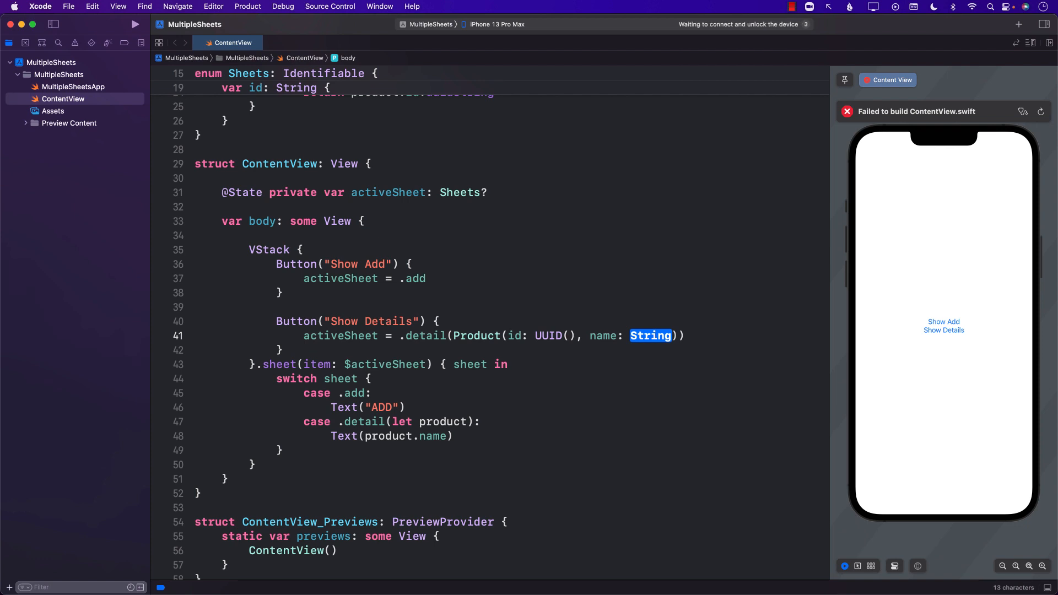
pyautogui.write('""')
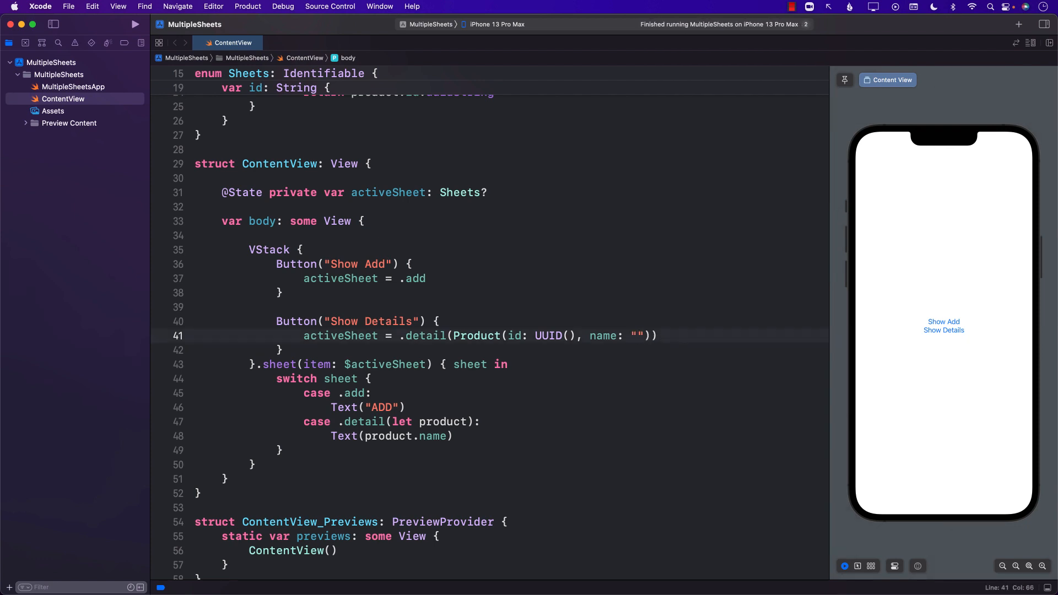
pyautogui.write('Toys')
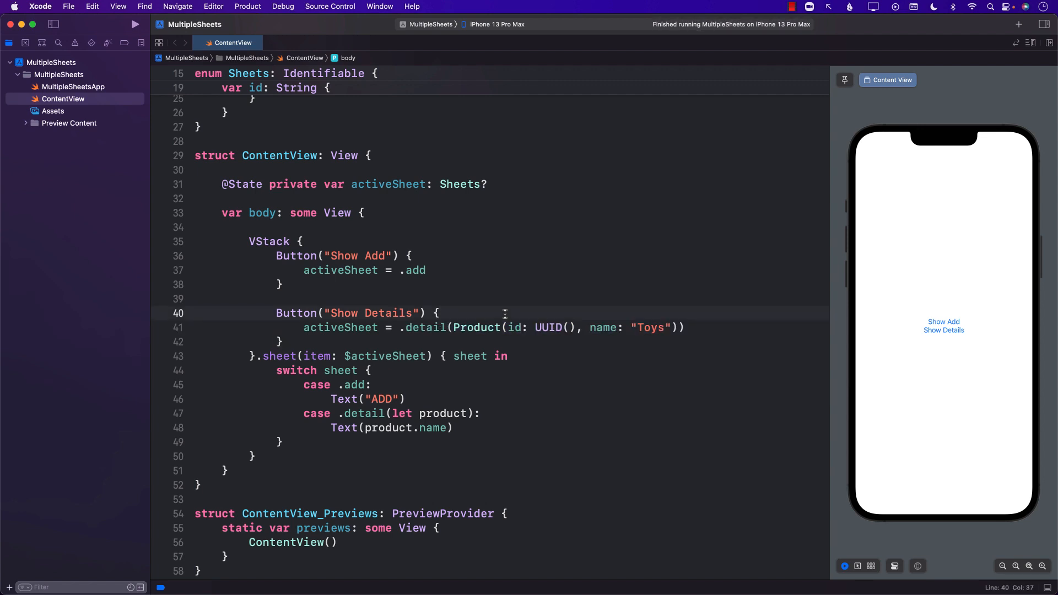
pyautogui.click(439, 312)
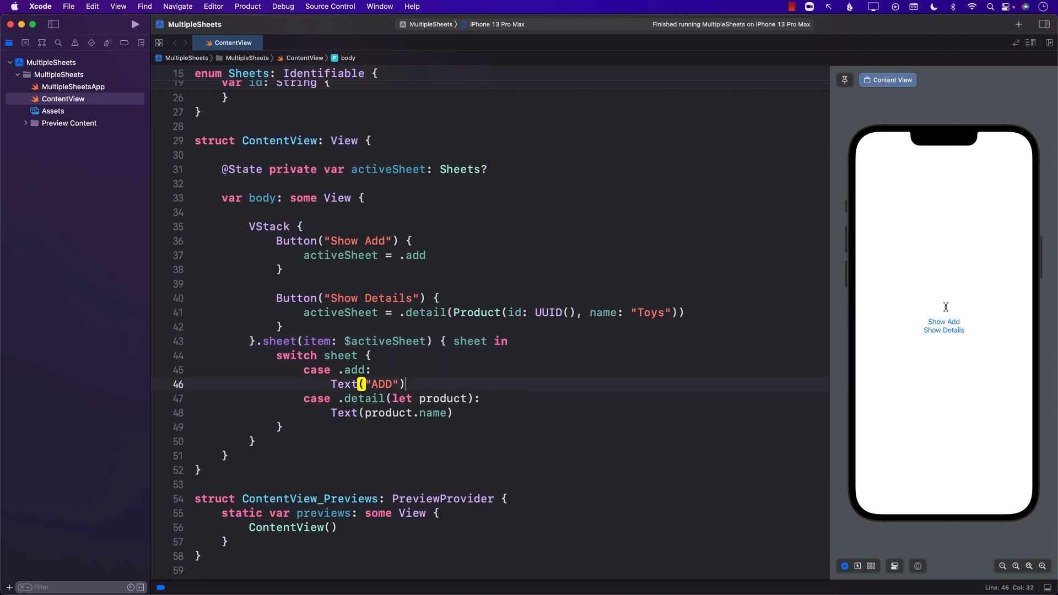
pyautogui.click(943, 321)
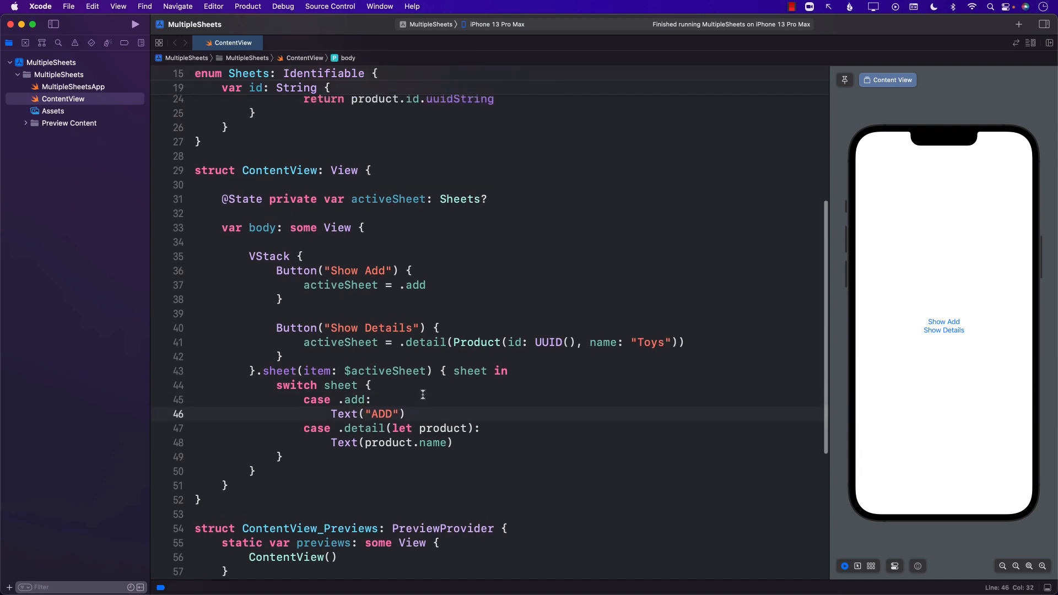
pyautogui.click(439, 330)
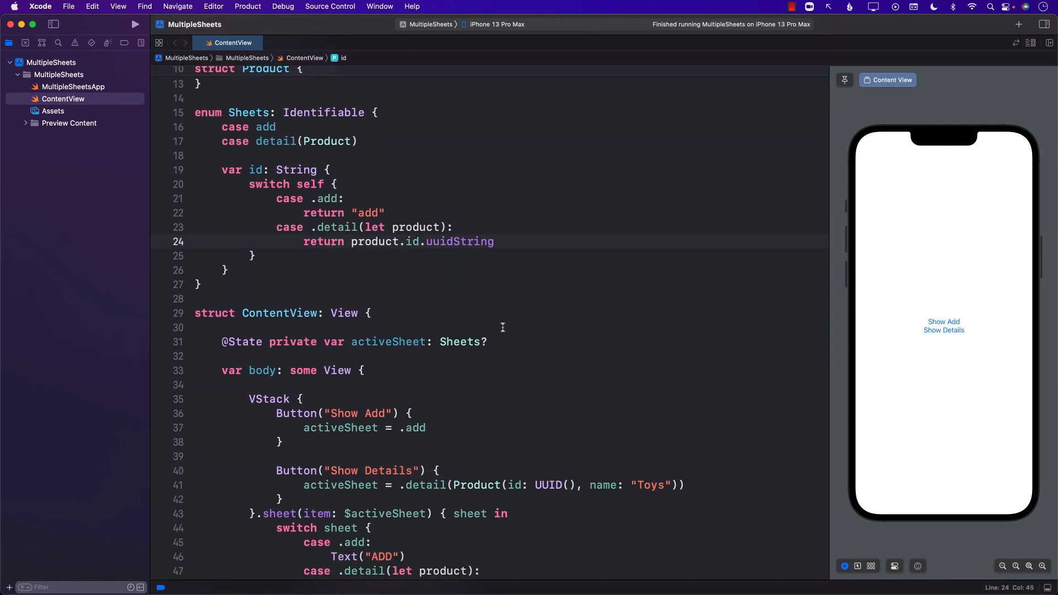
pyautogui.scroll(-3)
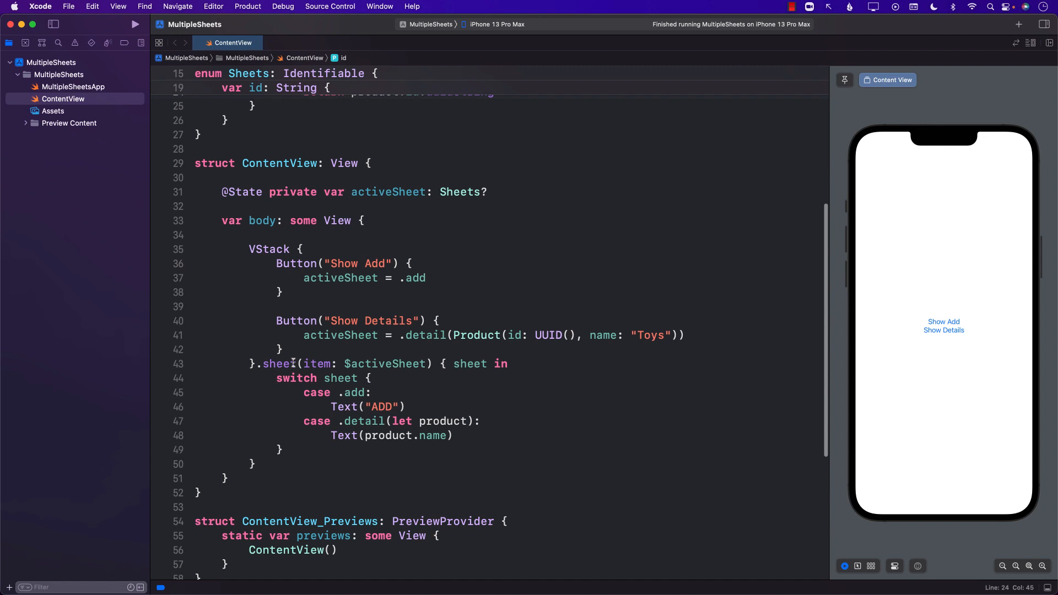
pyautogui.doubleClick(386, 363)
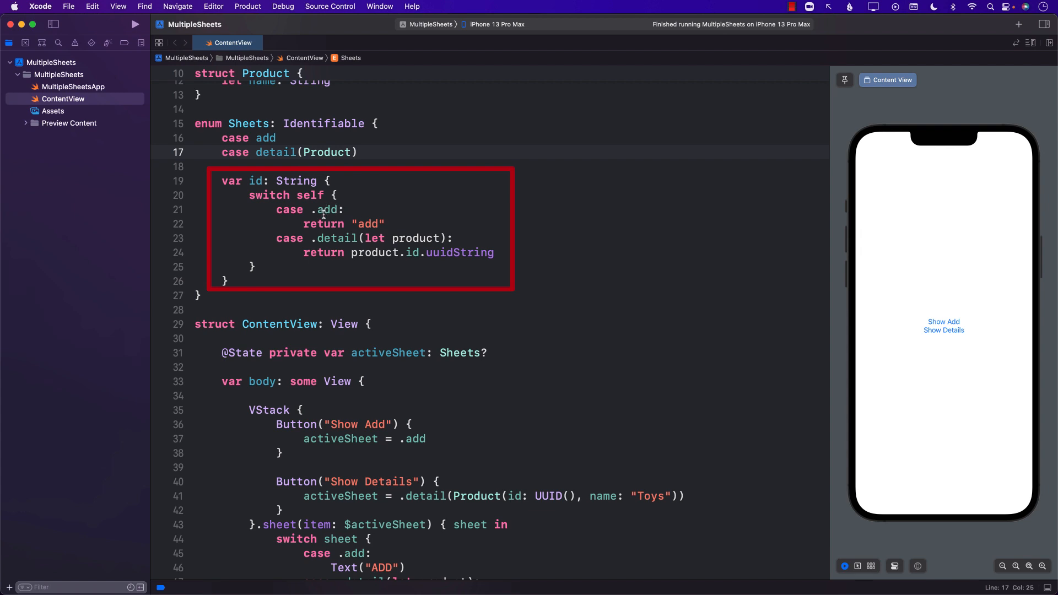
pyautogui.click(390, 224)
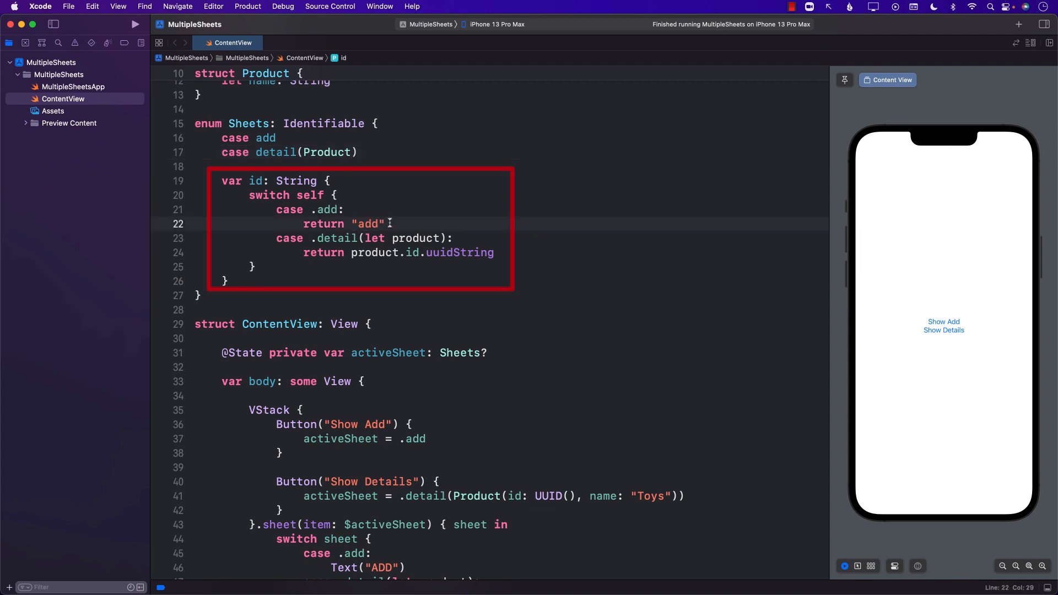
pyautogui.moveTo(399, 224)
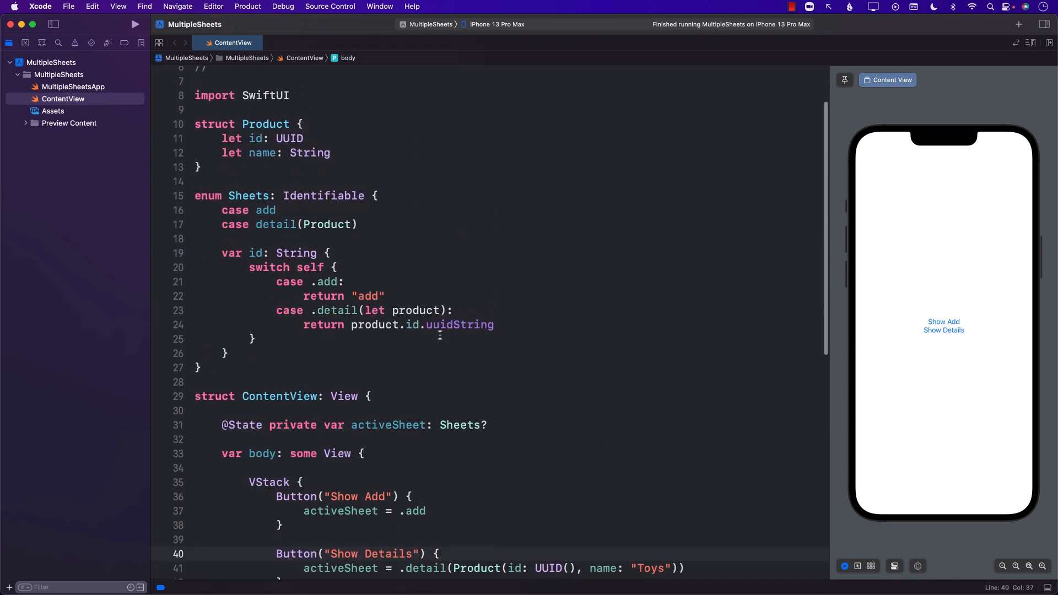
pyautogui.moveTo(439, 335)
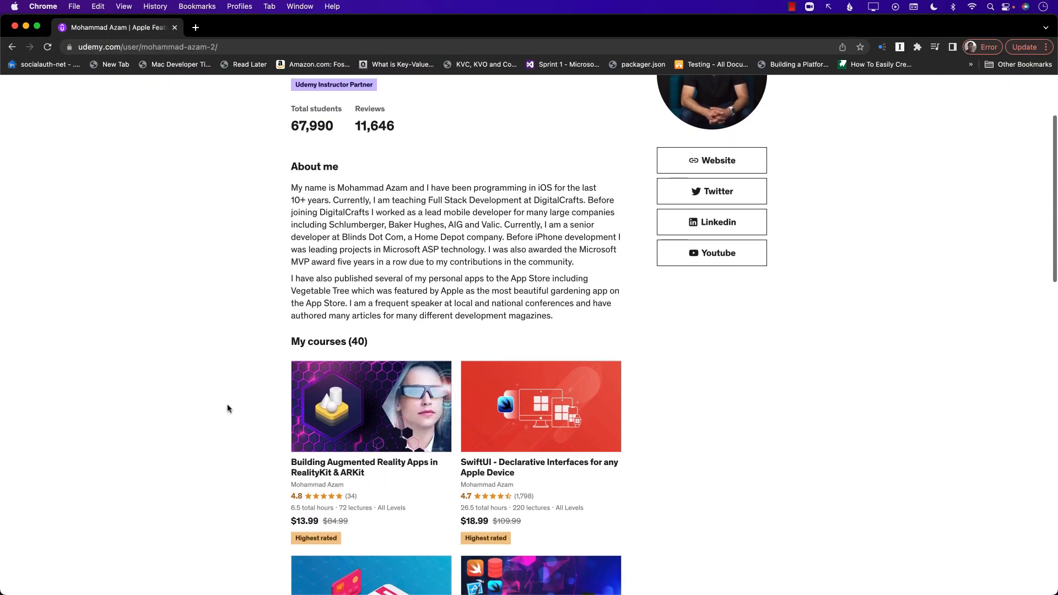
pyautogui.scroll(-3)
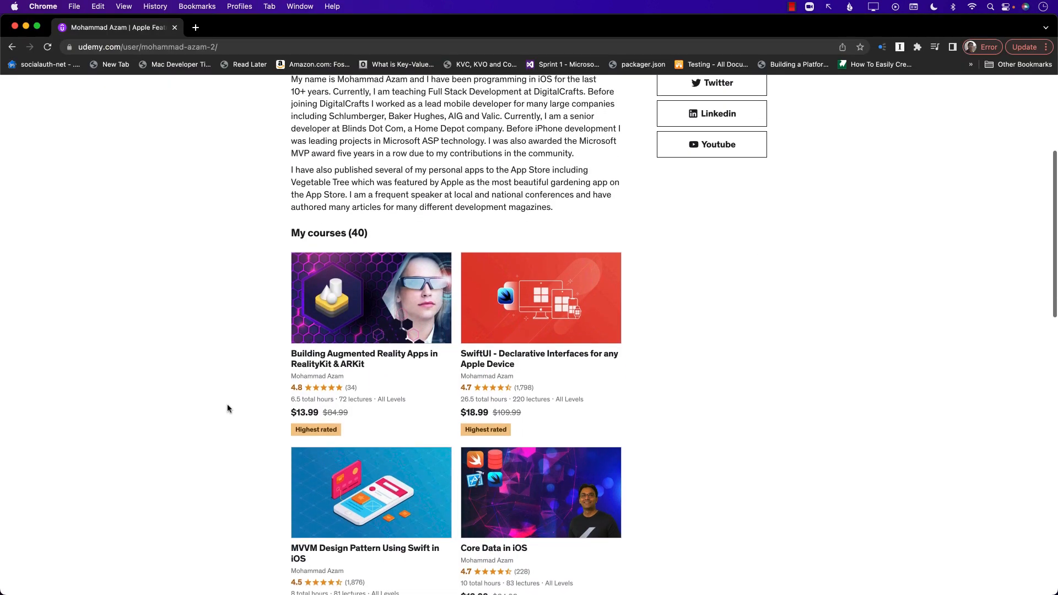
pyautogui.scroll(-3)
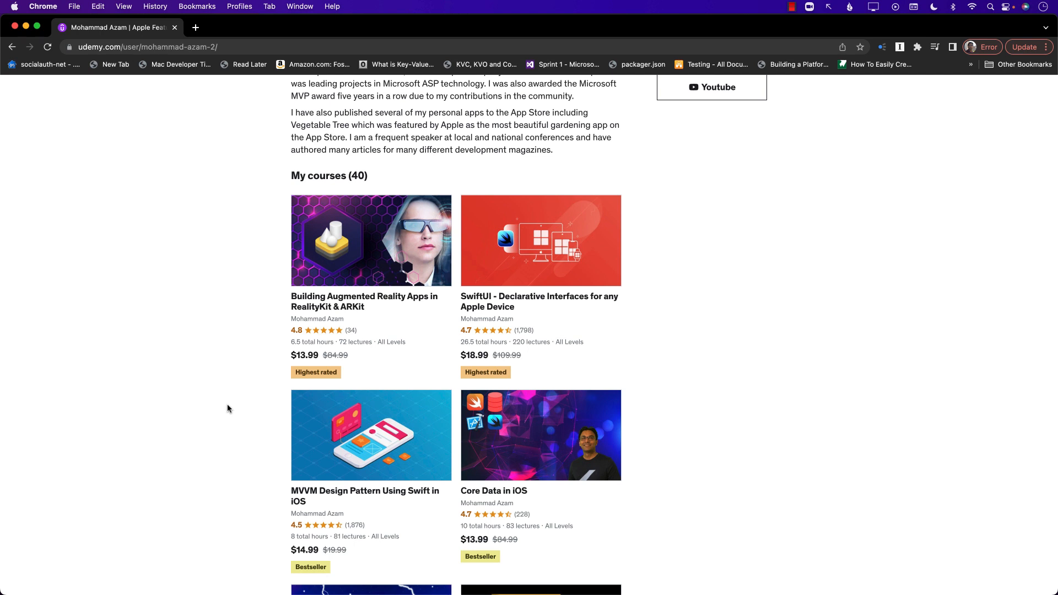
pyautogui.scroll(-3)
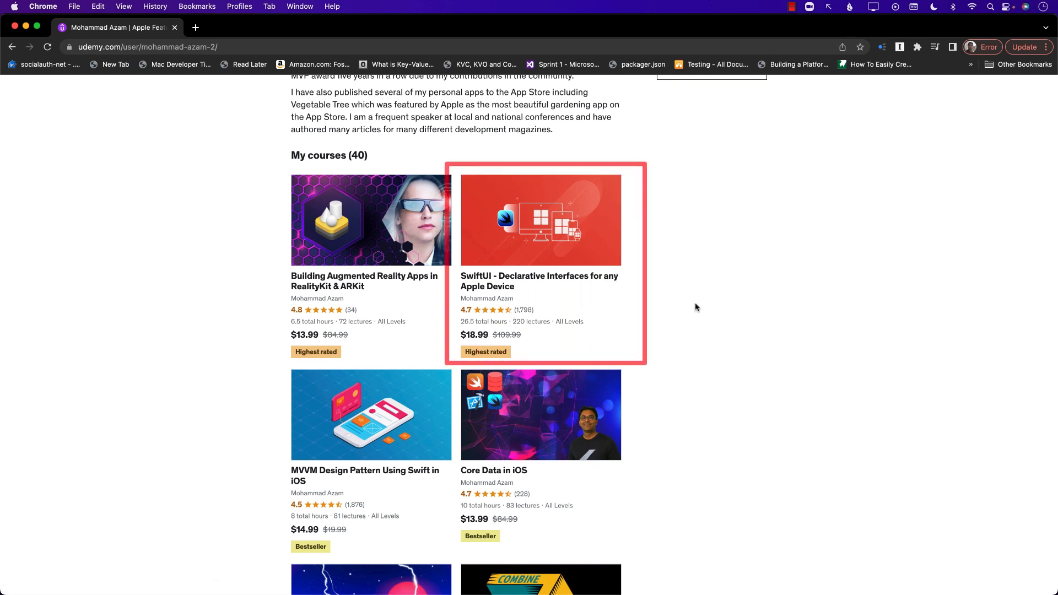
pyautogui.scroll(-3)
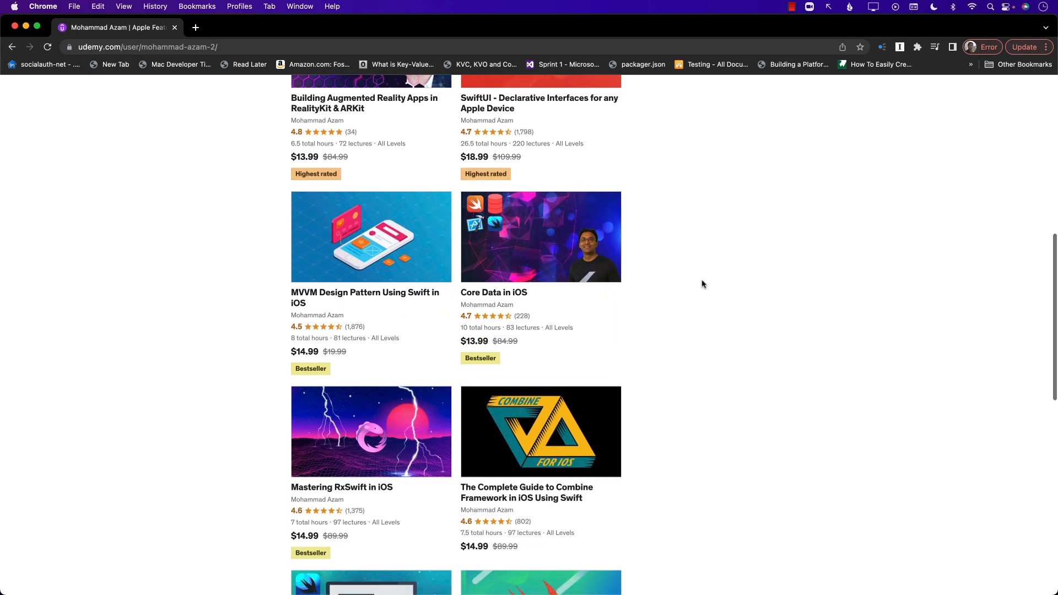
pyautogui.scroll(-3)
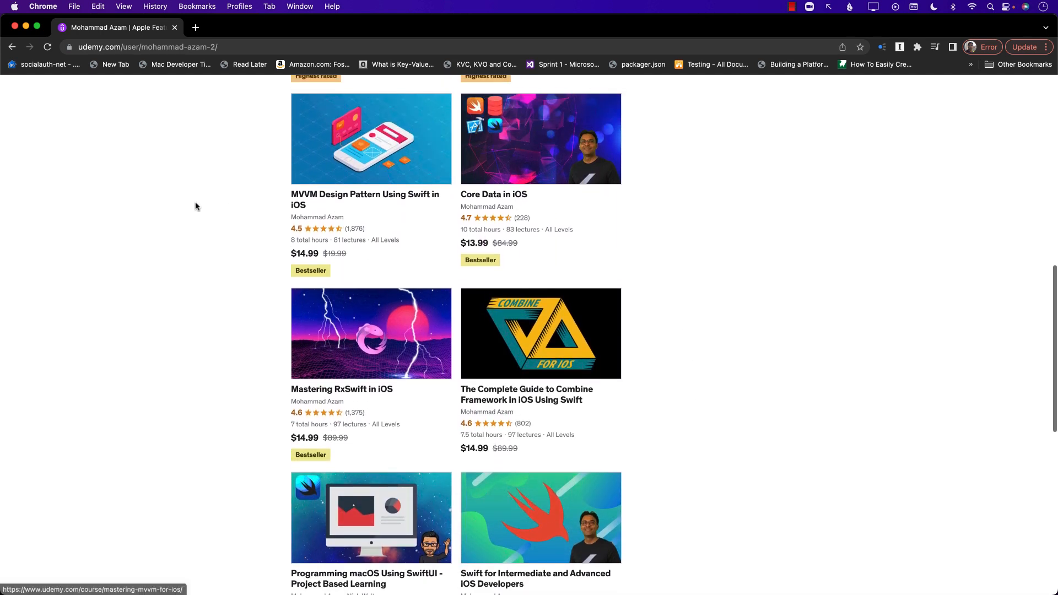
pyautogui.scroll(-3)
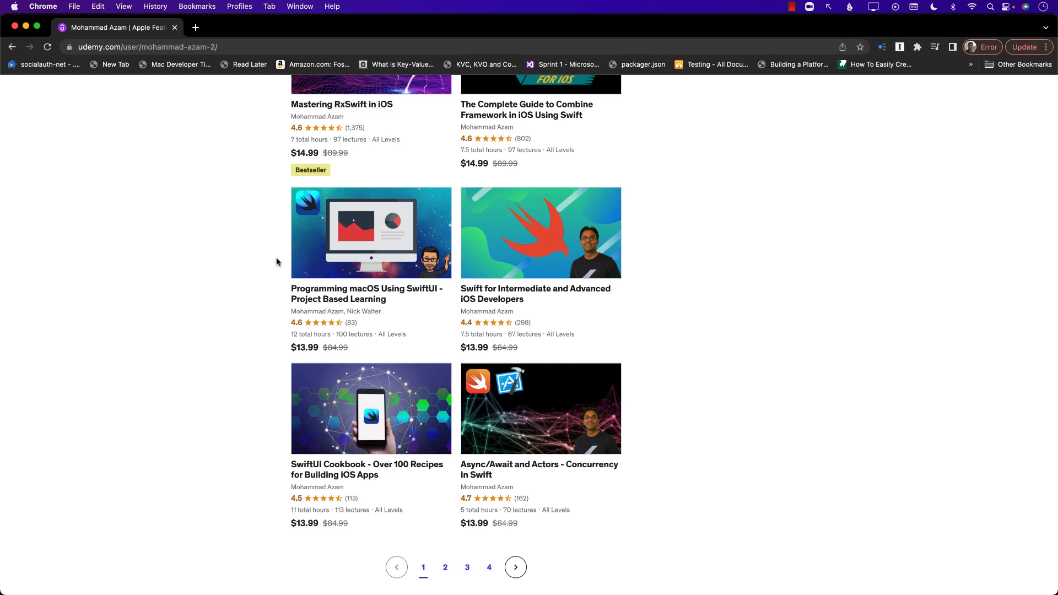
pyautogui.scroll(3)
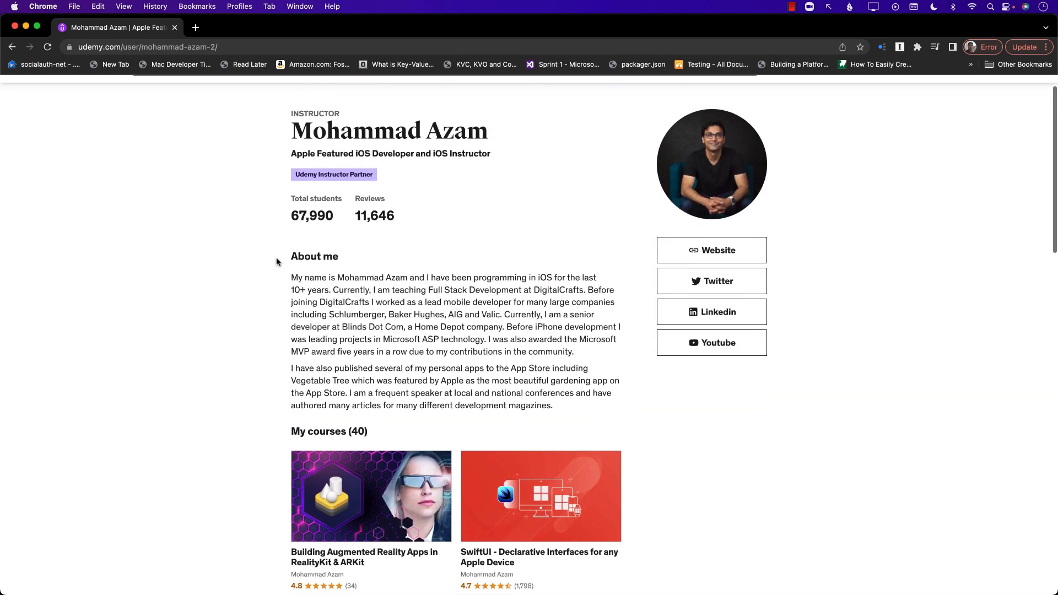